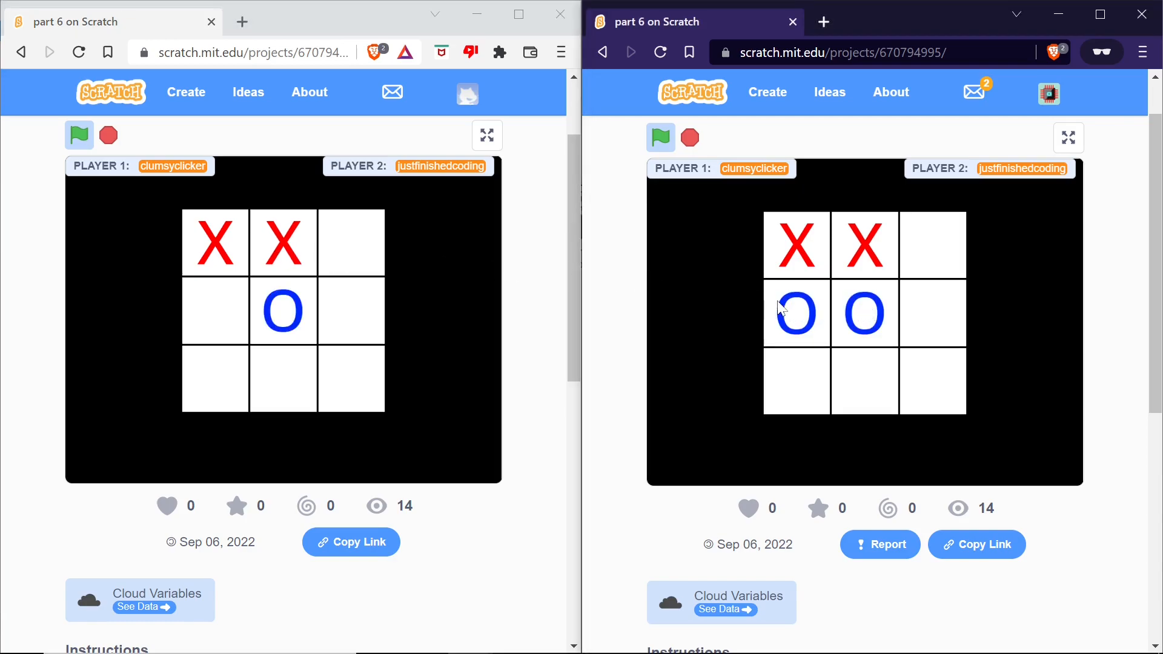
In both winner branches, broadcast Get Coordinates, switch to backdrop P2 or P1, broadcast Draw Line, stop all
left_click(350, 242)
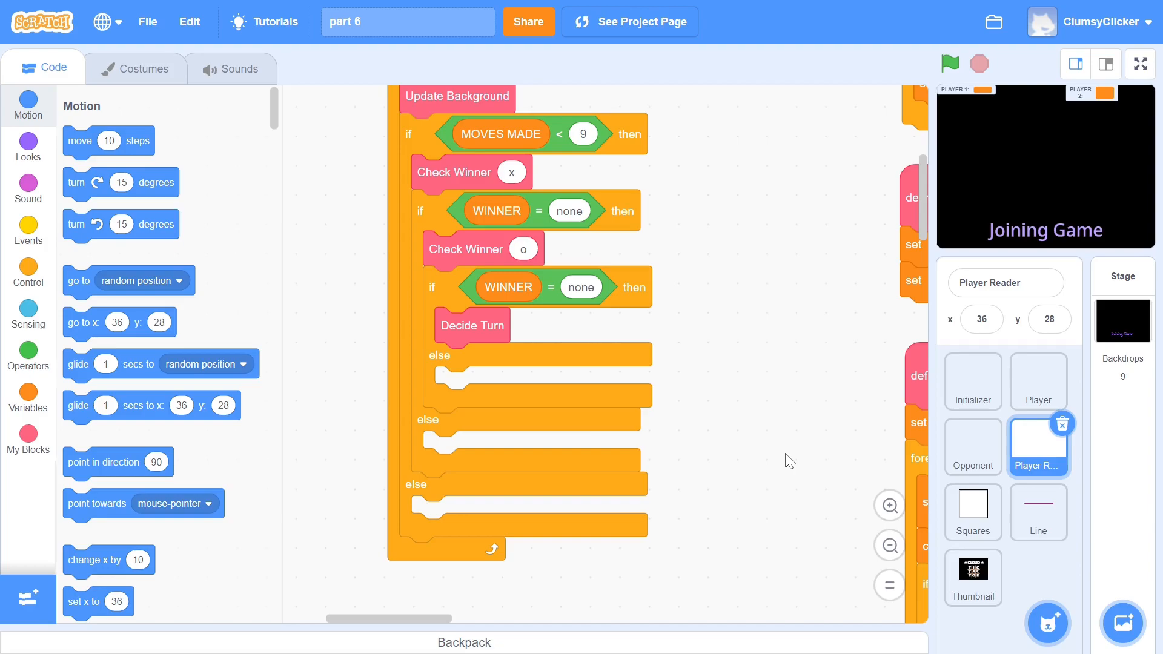
scroll("down", 3)
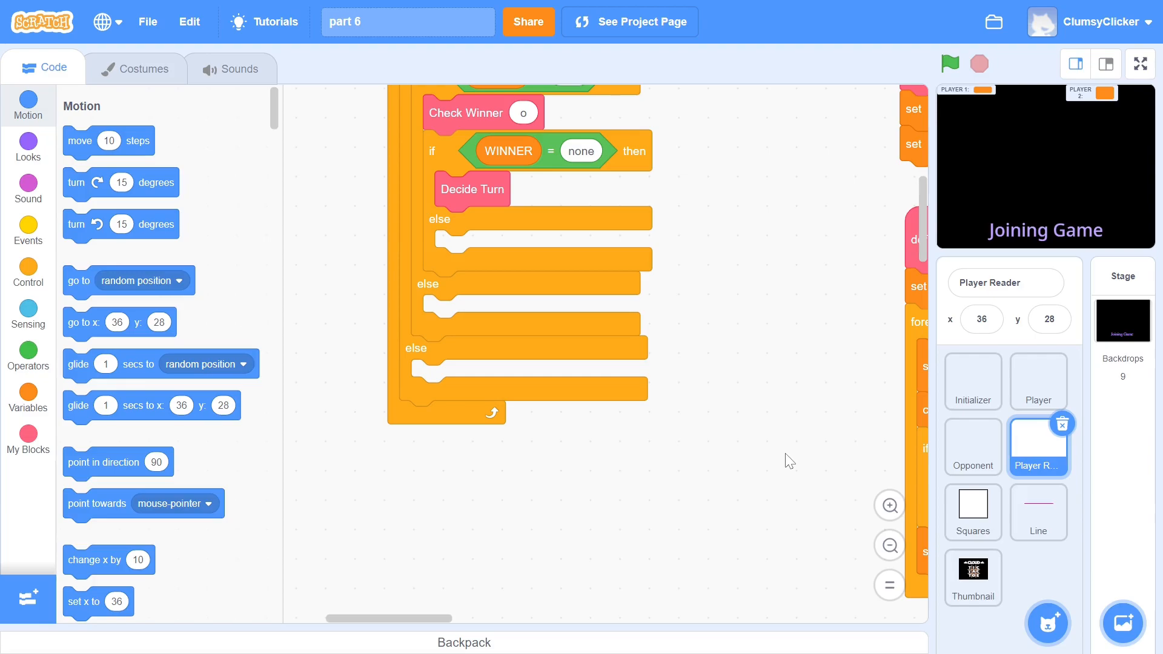
left_click(492, 505)
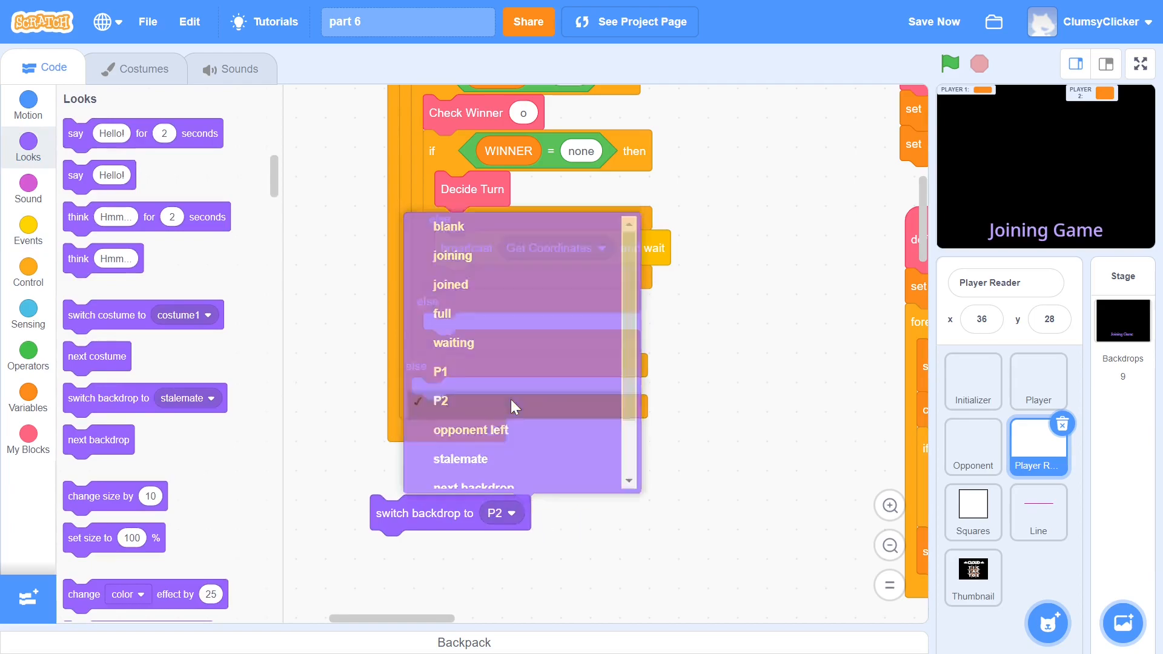
left_click(439, 400)
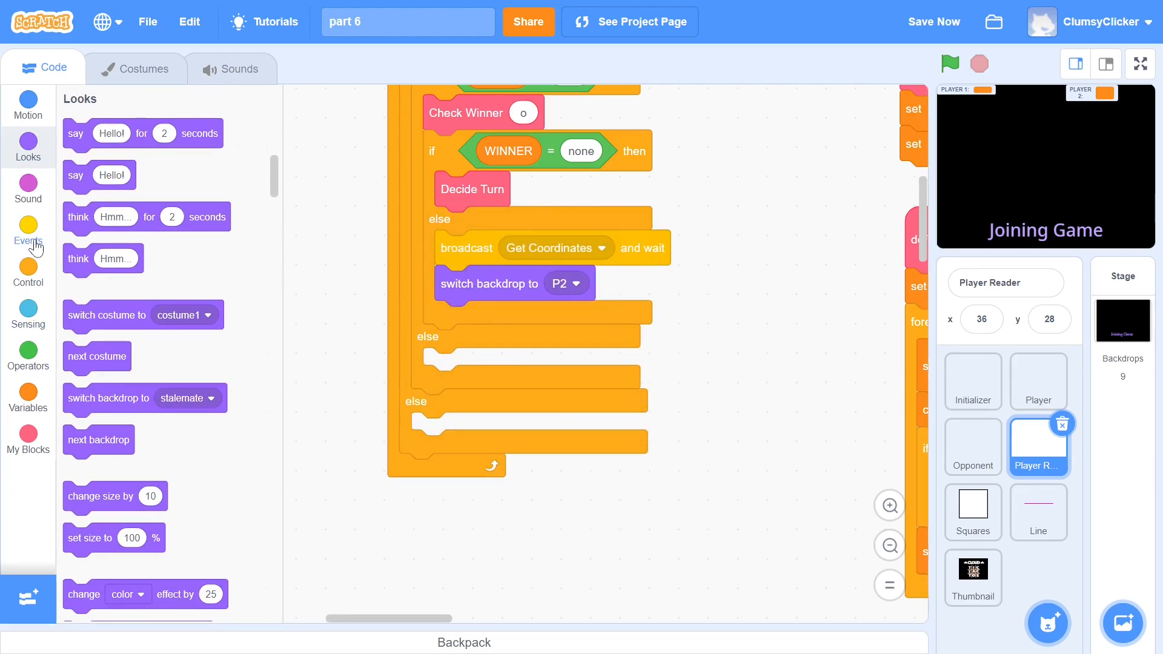
type("D")
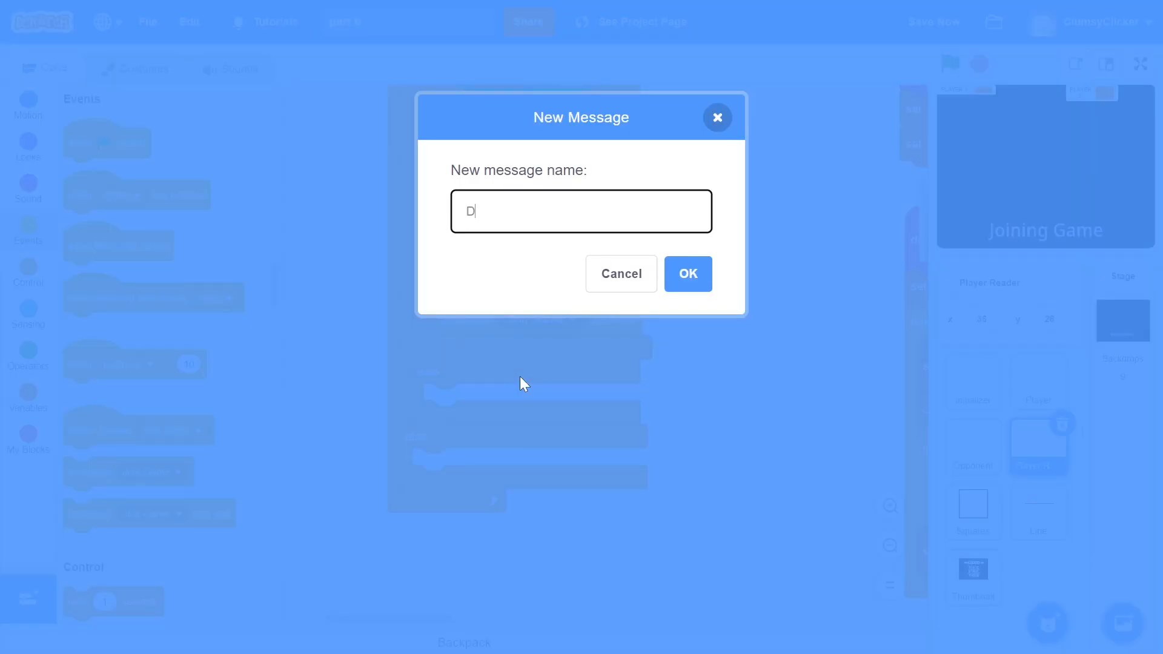
left_click(621, 274)
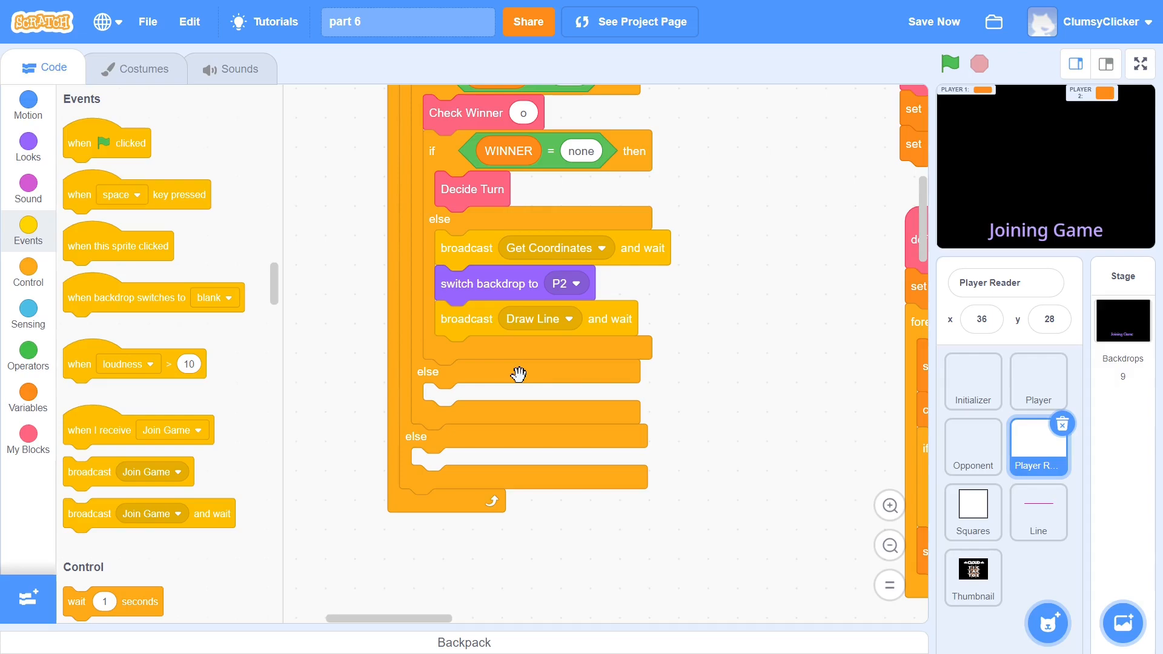
left_click(28, 272)
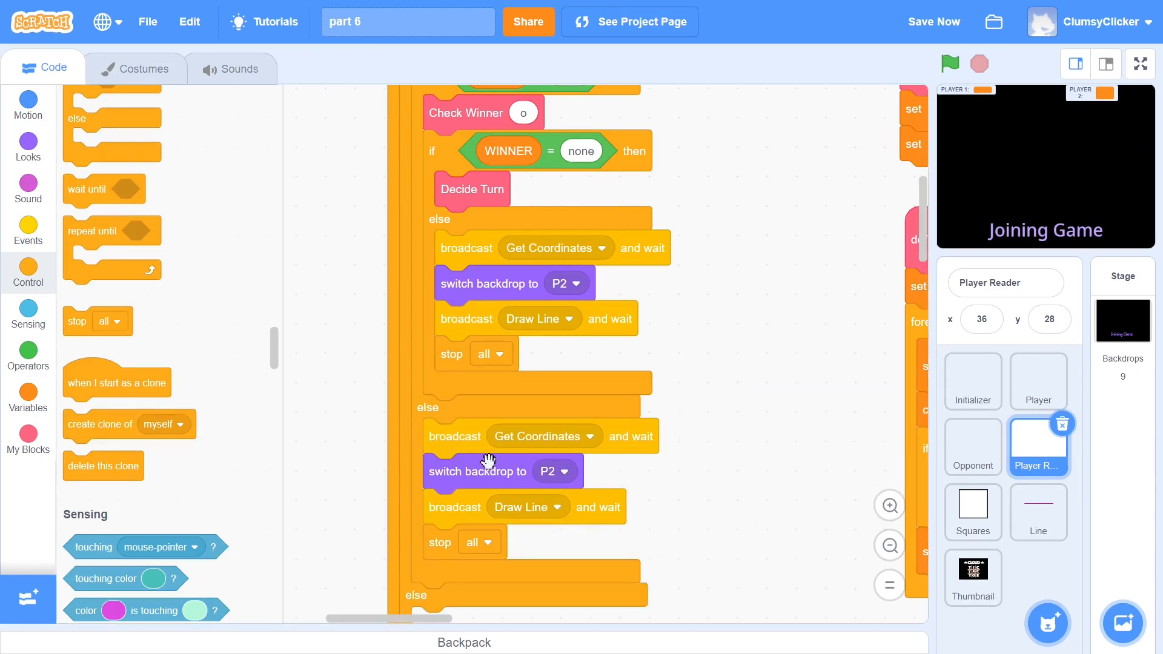
left_click(565, 471)
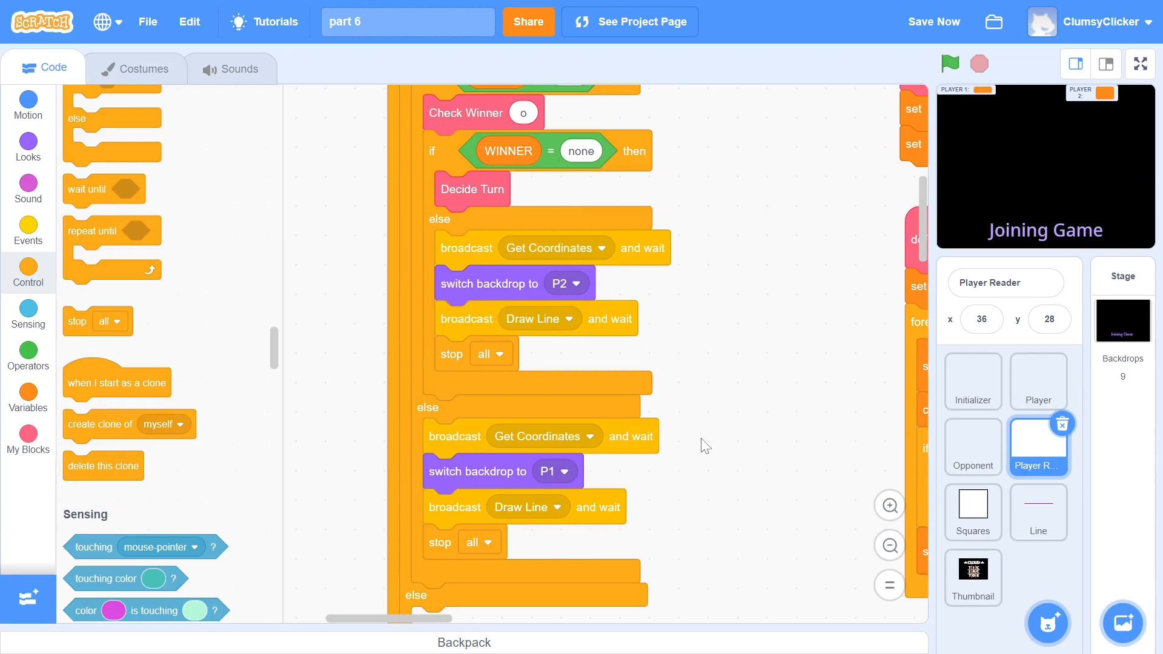
mouse_move(880, 538)
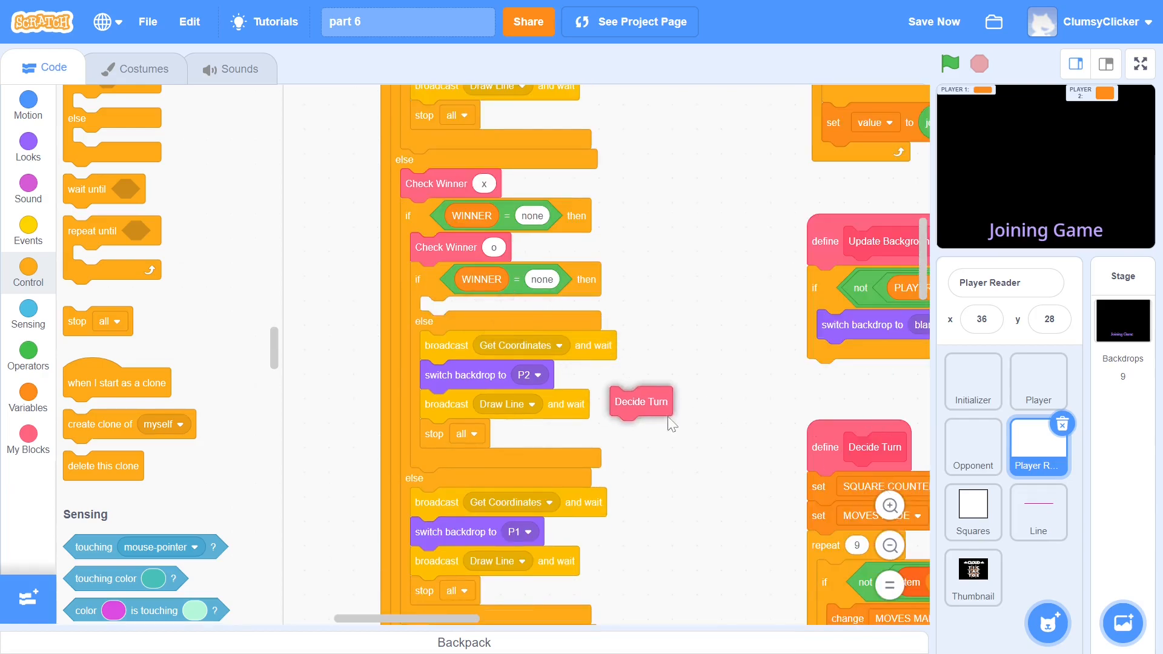
Swap Decide Turn for WINNER = stalemate, stalemate backdrop, 2-second wait, hidden PLAYER 1/2 and stop all
left_click_drag(640, 401, 709, 426)
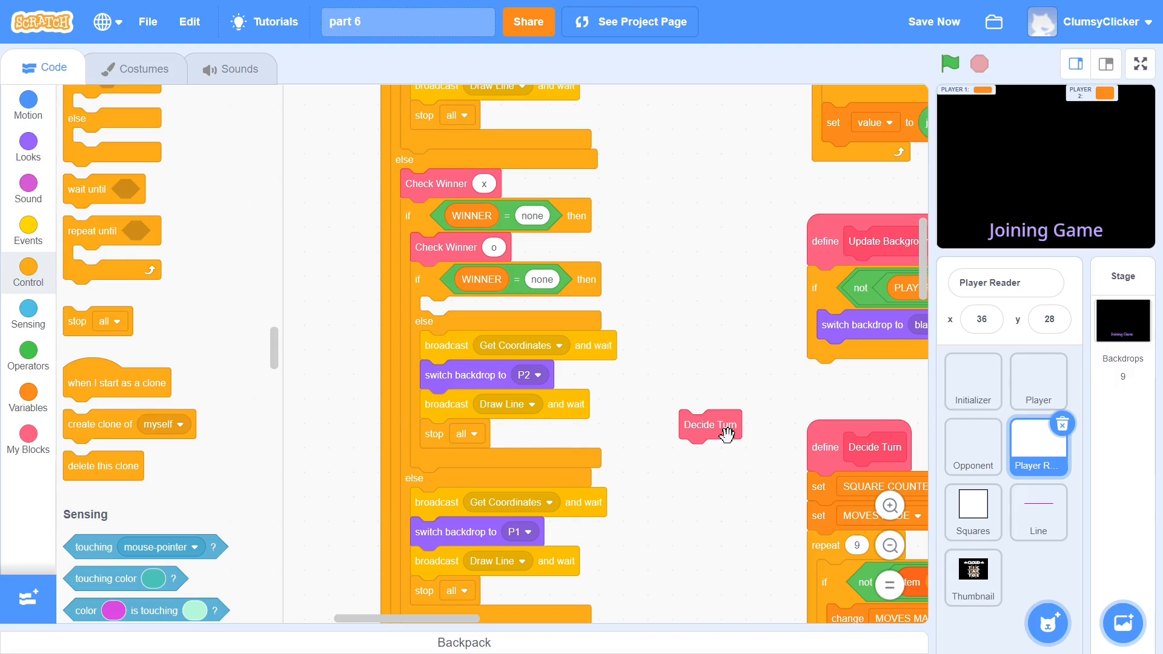
left_click(27, 392)
type("stalemate")
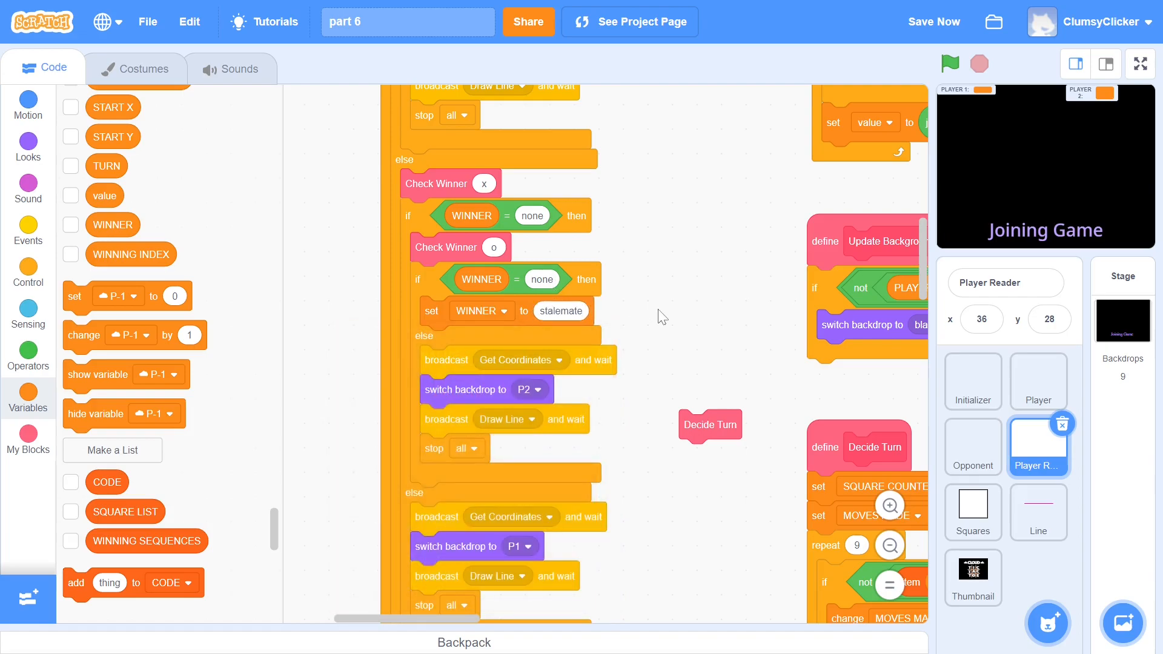
left_click(27, 148)
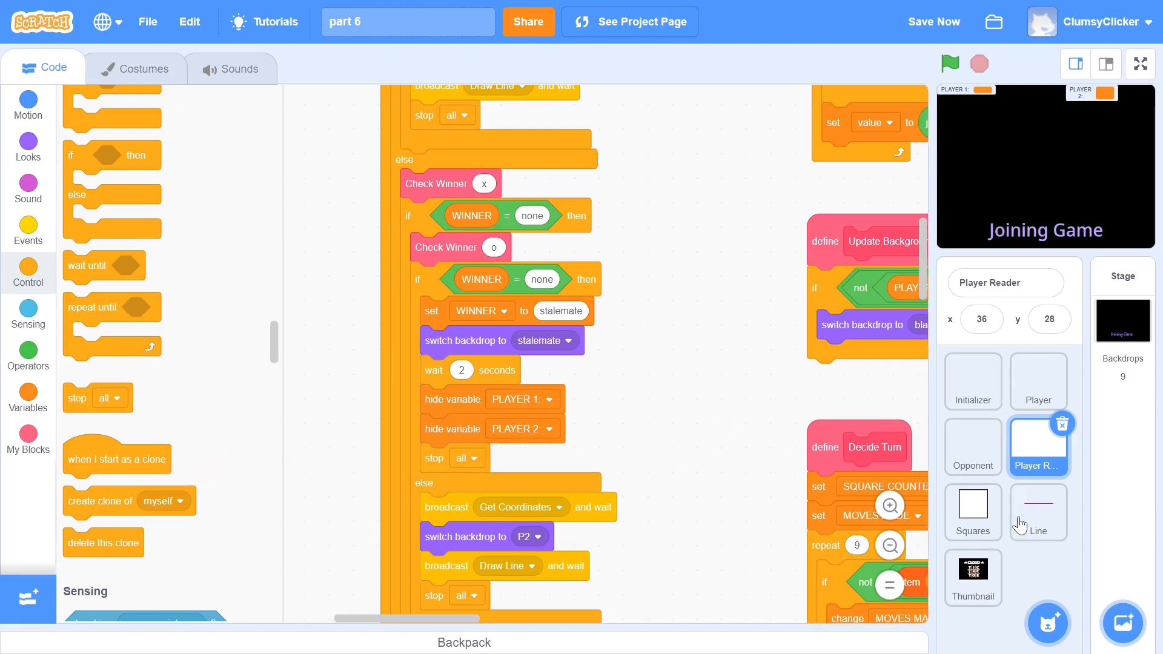
left_click(972, 512)
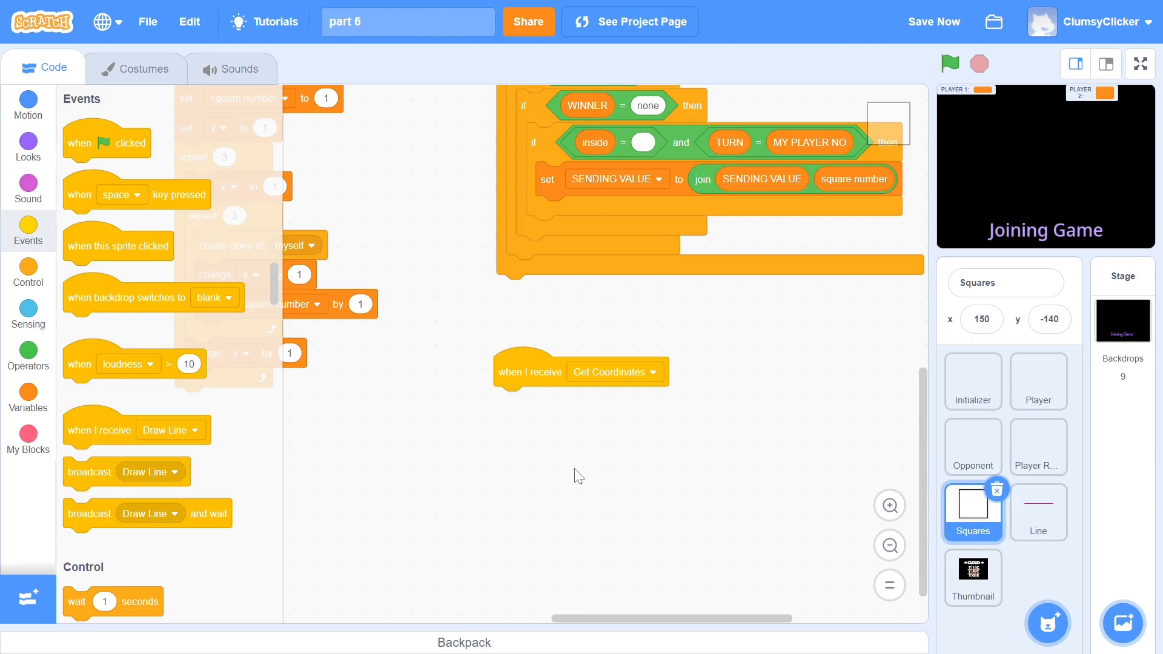
Make a 'Get Coordinates' custom block with Run without screen refresh ticked
left_click(27, 438)
type("Get Coordinates")
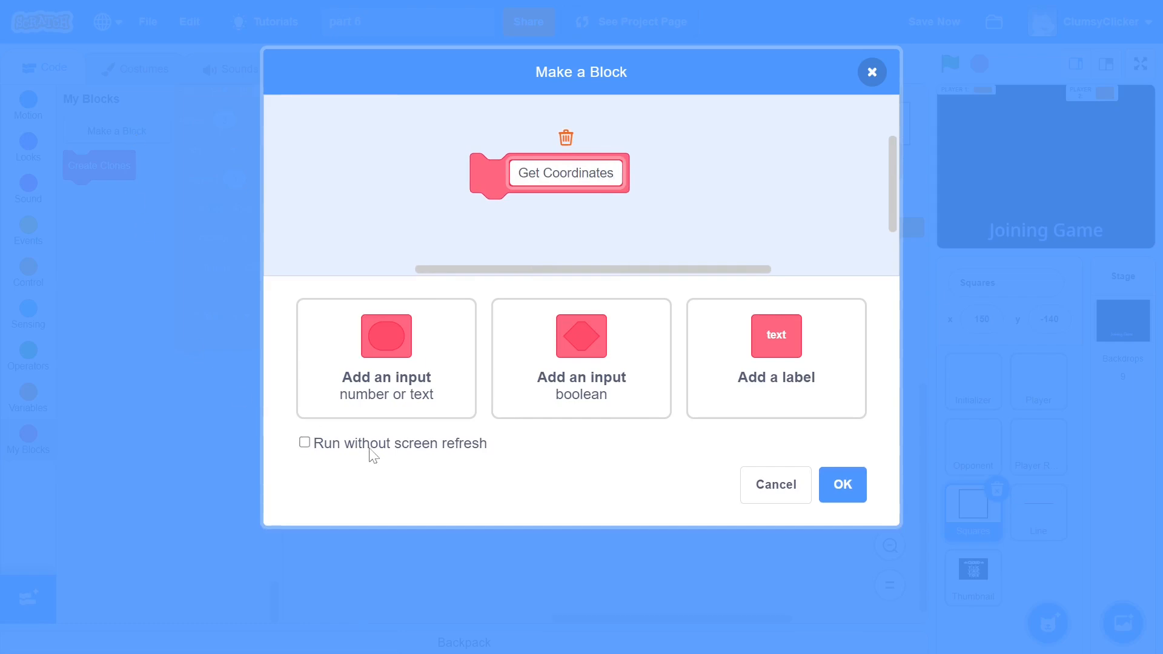
left_click(304, 443)
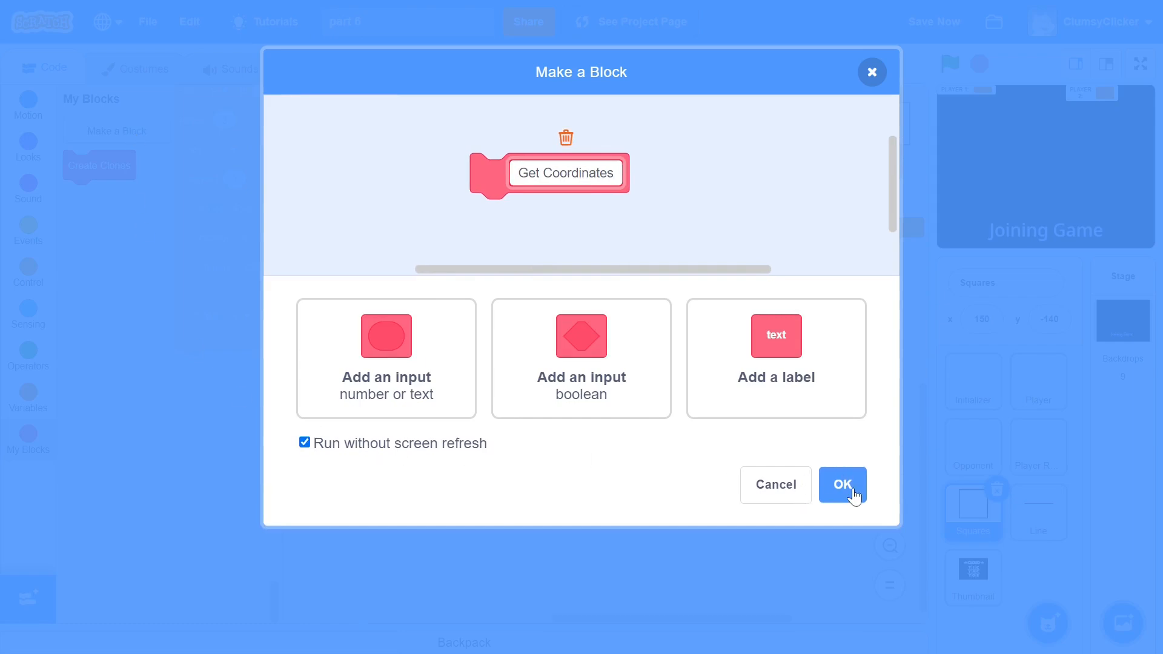
left_click(842, 485)
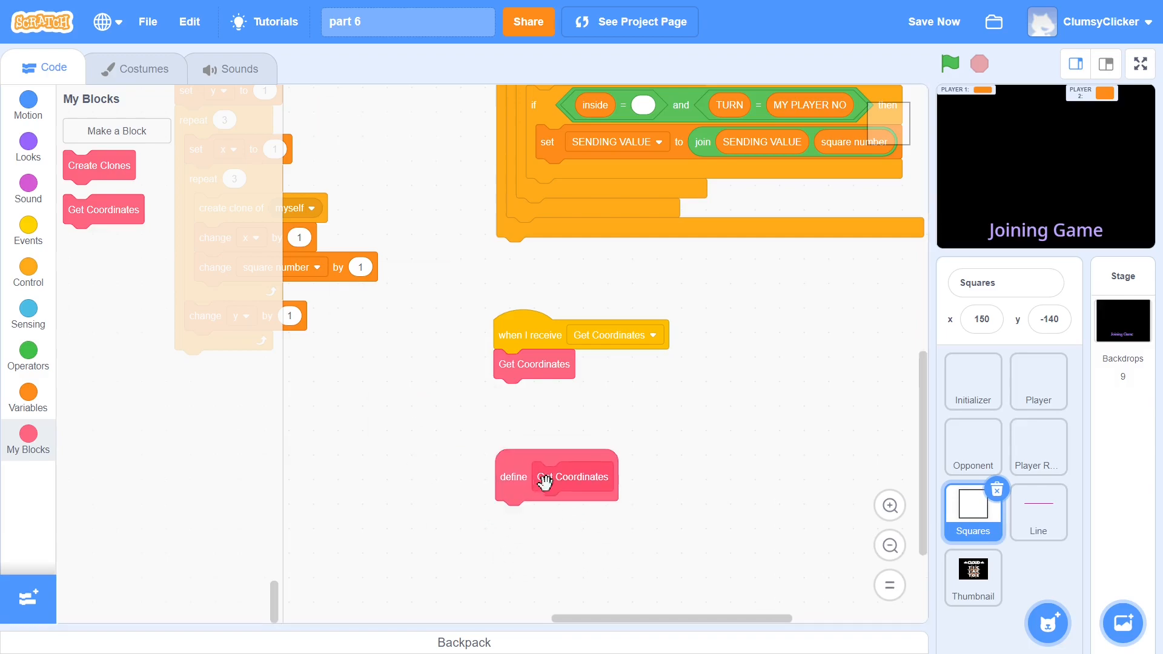
Nest if square number = letter 1 of WINNING SEQUENCES item inside if clone? = yes
left_click(27, 267)
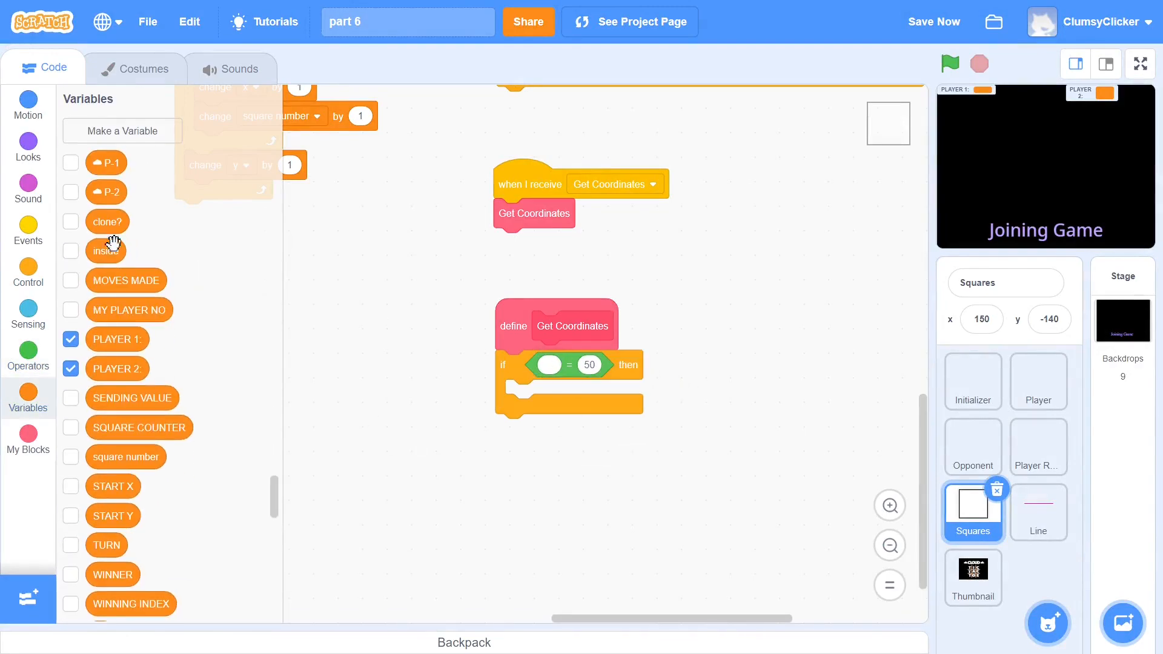
left_click_drag(108, 250, 549, 366)
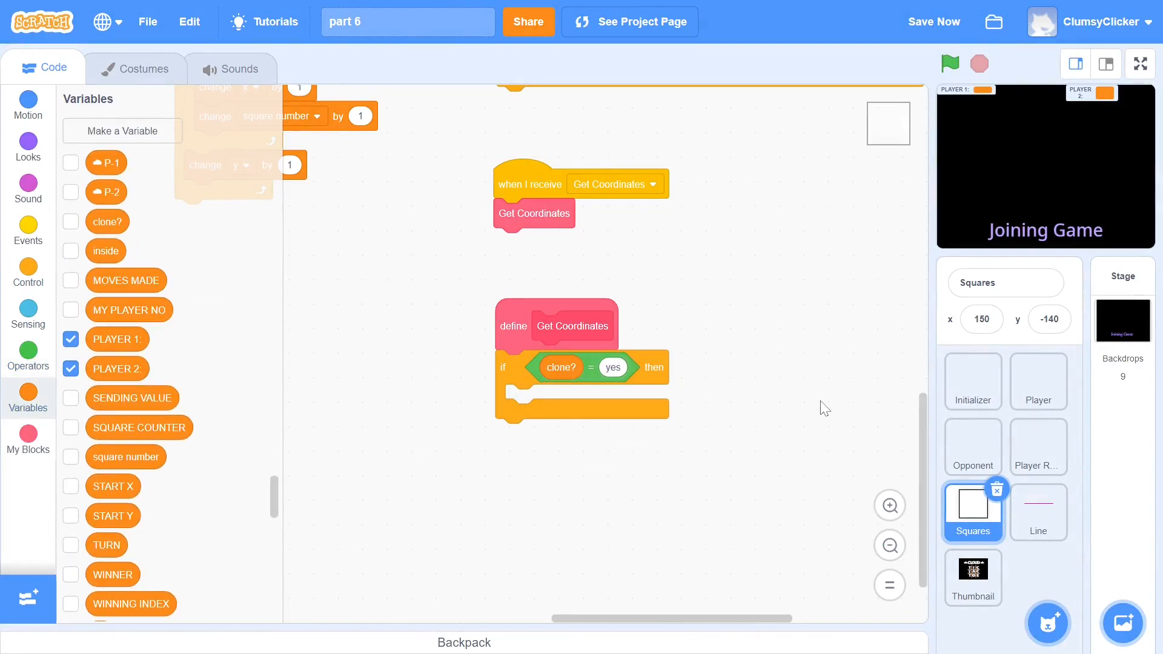
left_click(28, 354)
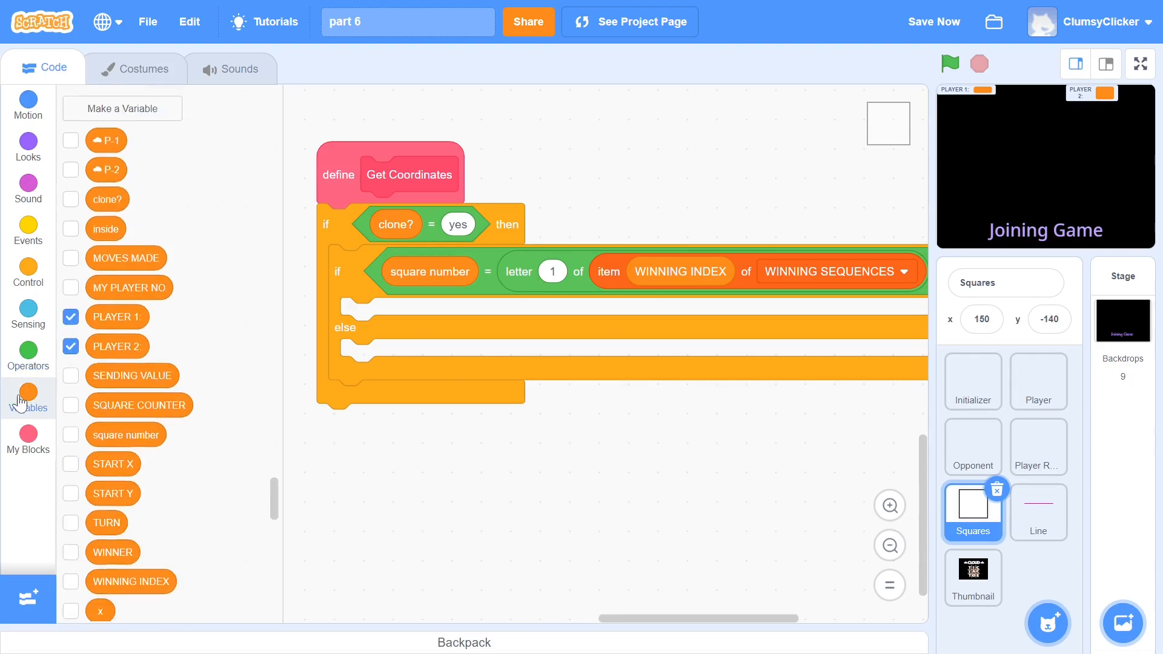
Add X1, X2, Y1, Y2 variables; set X1 = START X+(x−1)×75, Y1 = START Y−(y−1)×75
left_click(122, 108)
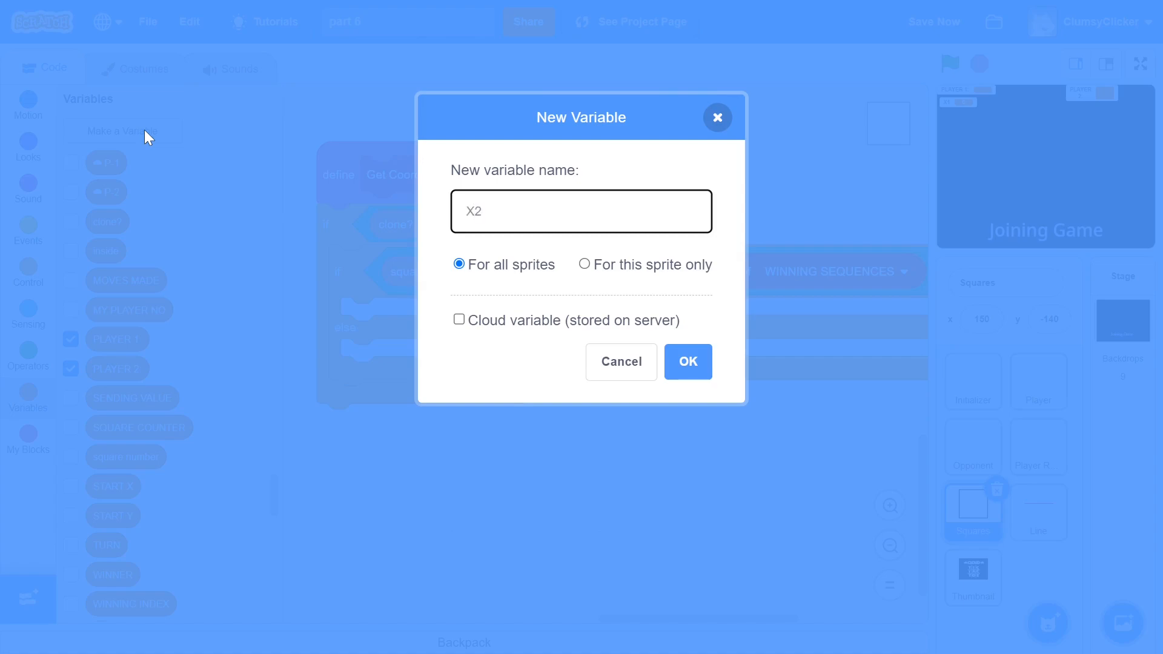
type("Y1")
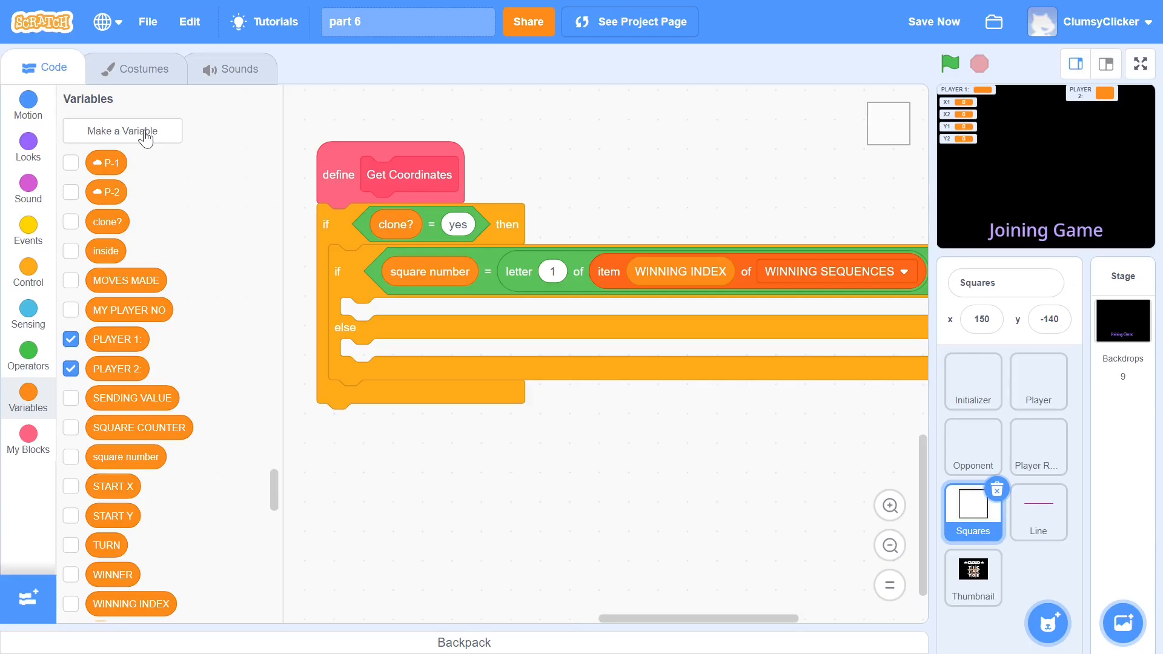
scroll("down", 3)
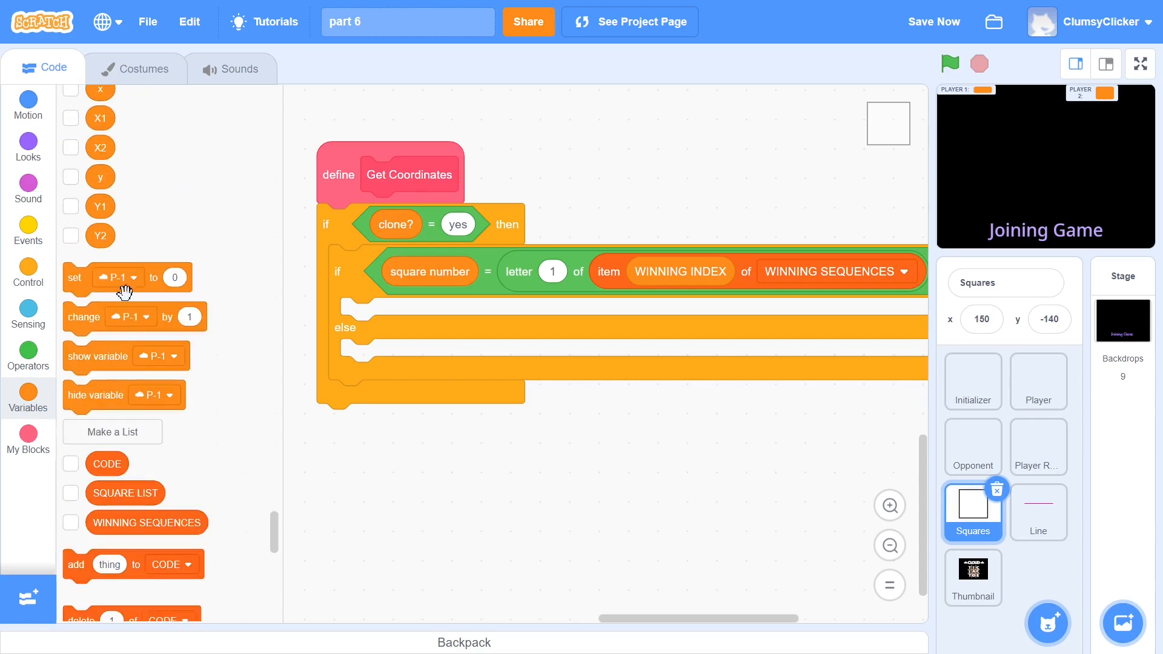
left_click_drag(119, 277, 371, 315)
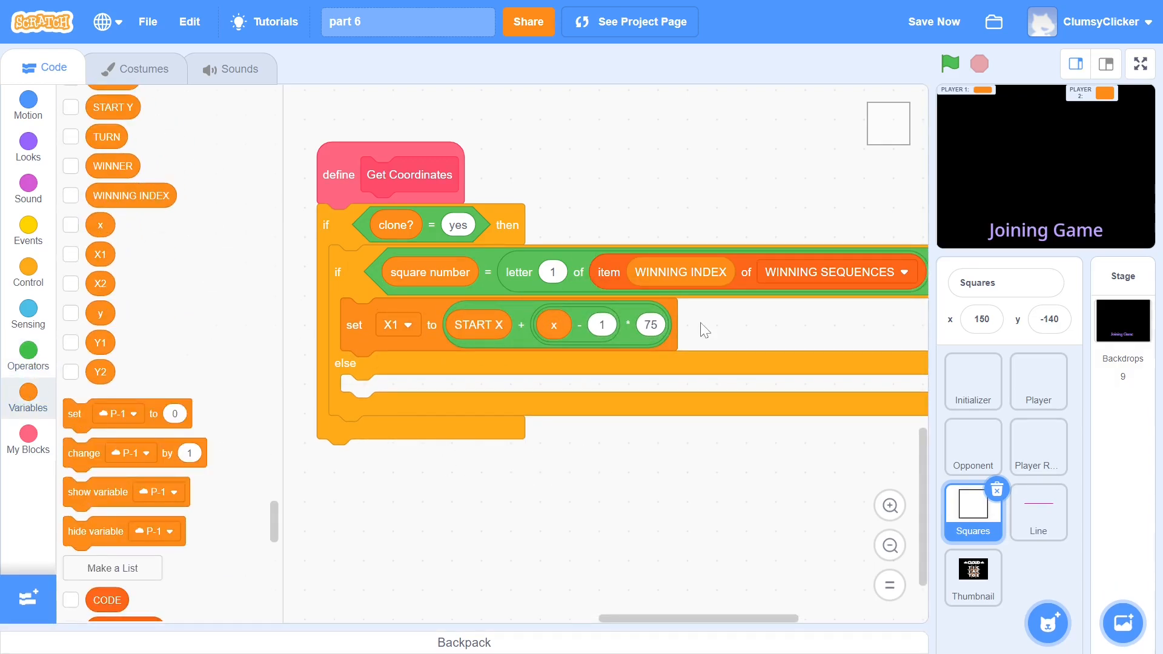
left_click(399, 325)
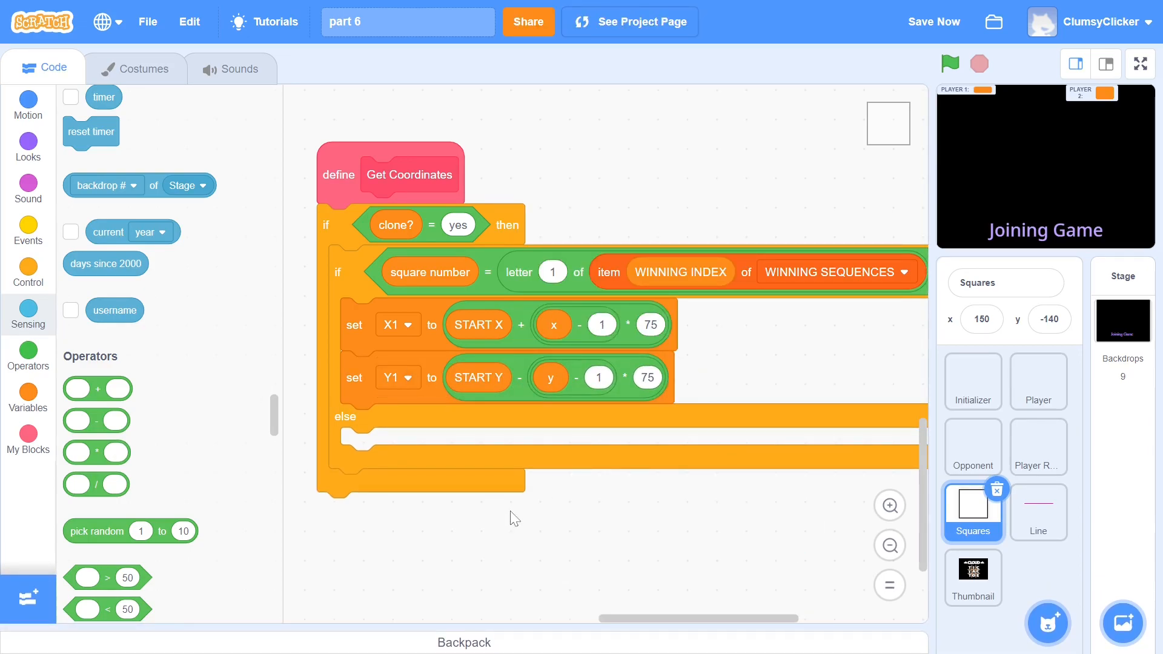
scroll("down", 3)
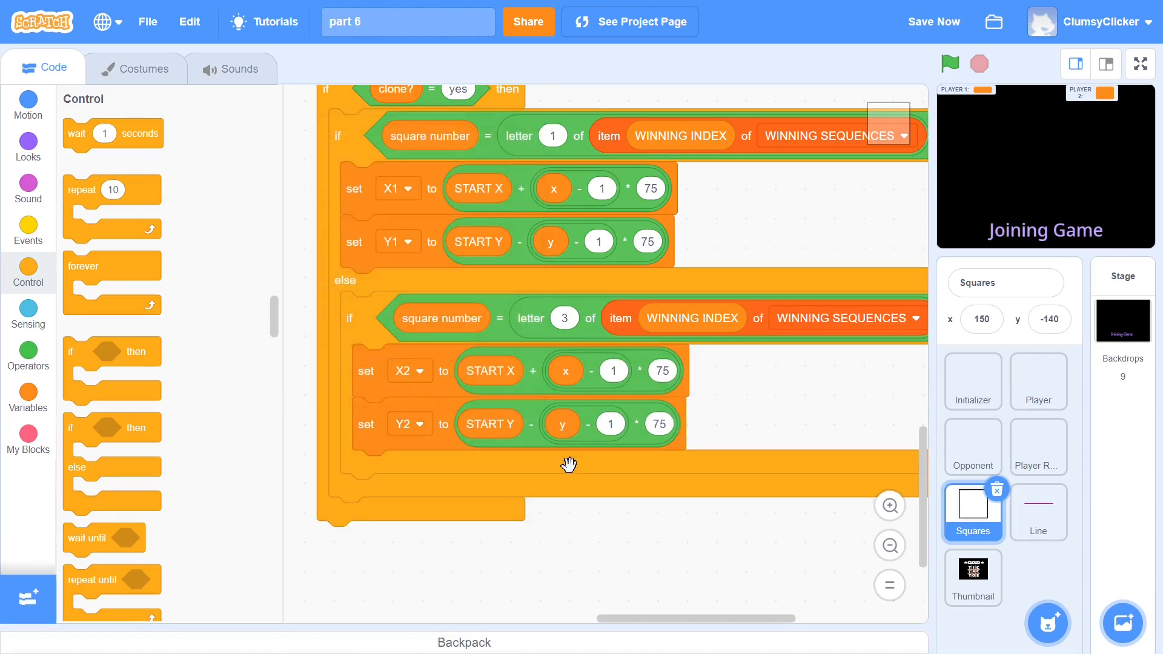
mouse_move(572, 493)
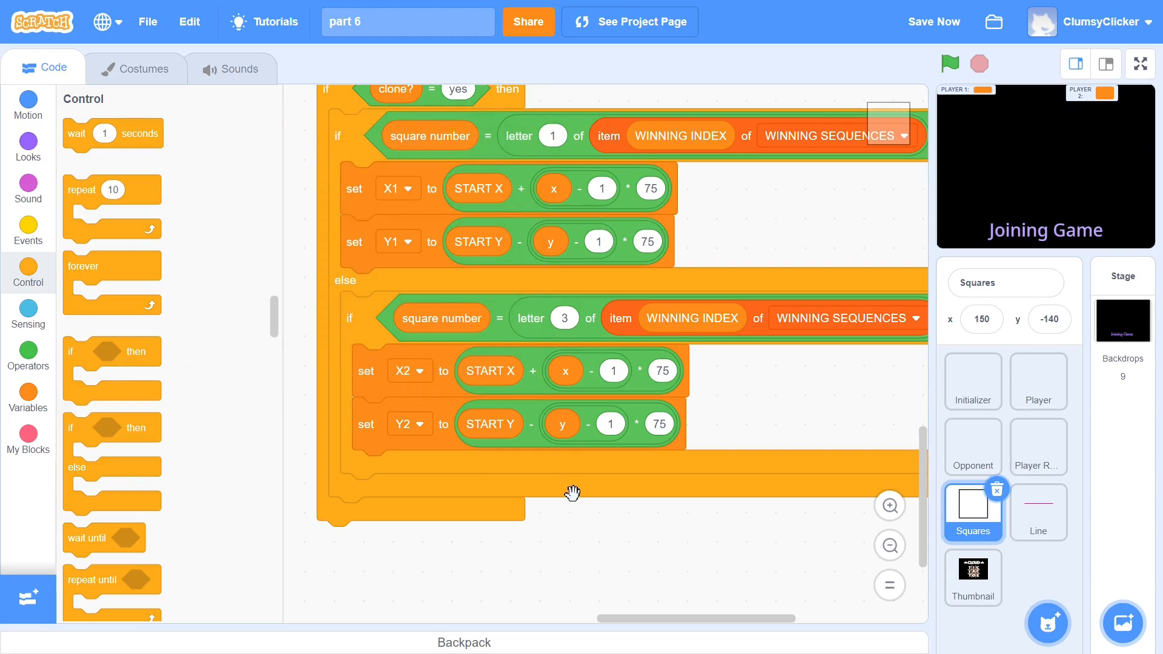
Select the Line sprite in the sprite pane
left_click(1038, 512)
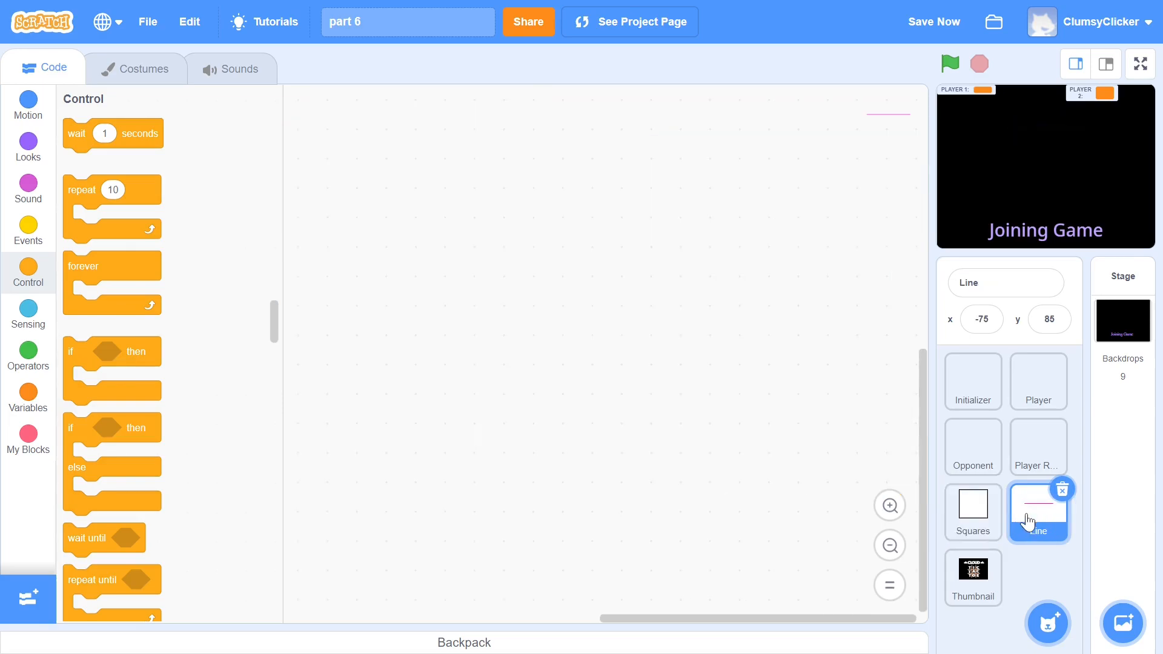
Add flag-click hide and direction 90, a Draw Line receiver, and a no-refresh 'Position' block
left_click(27, 231)
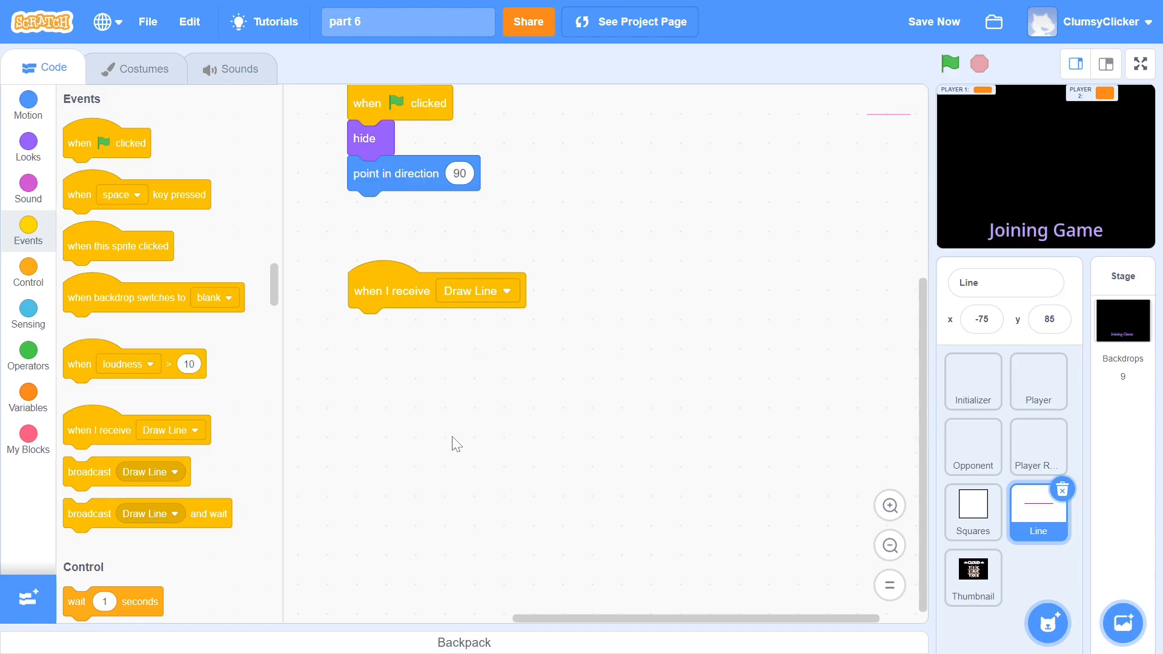
left_click(116, 132)
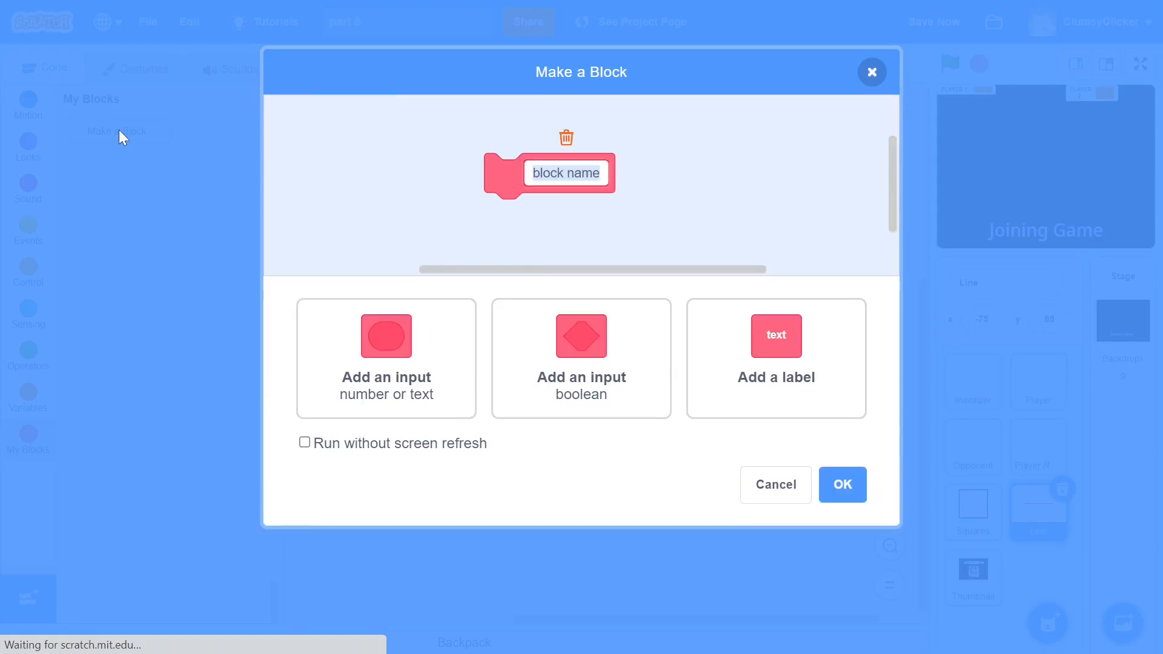
type("Position")
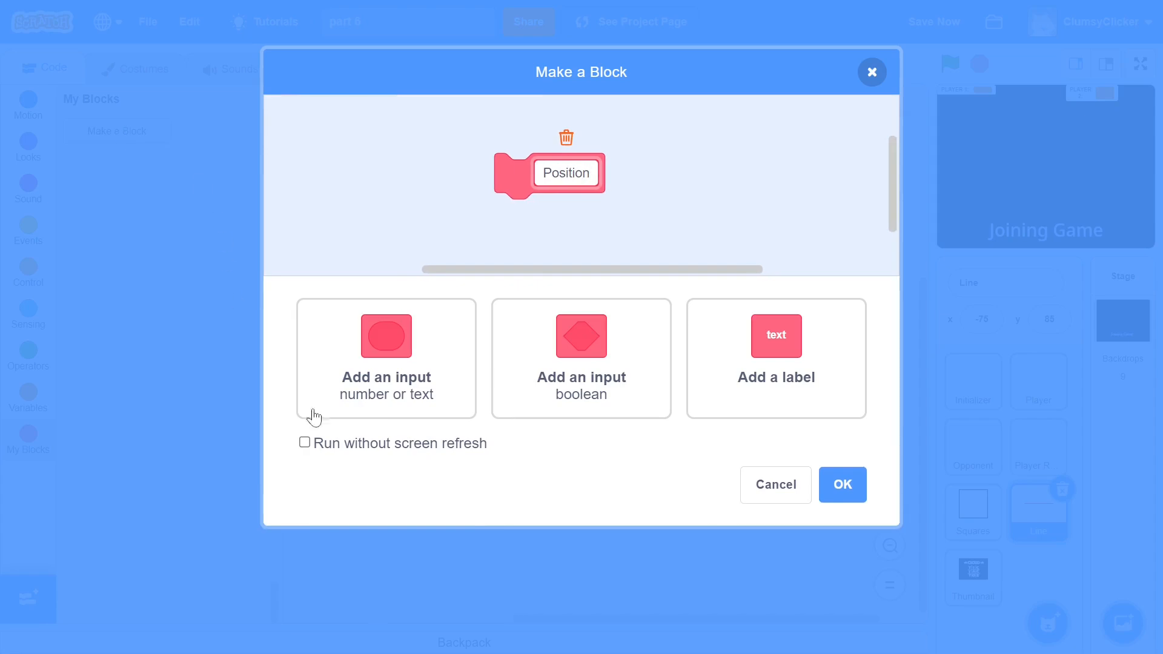
left_click(304, 443)
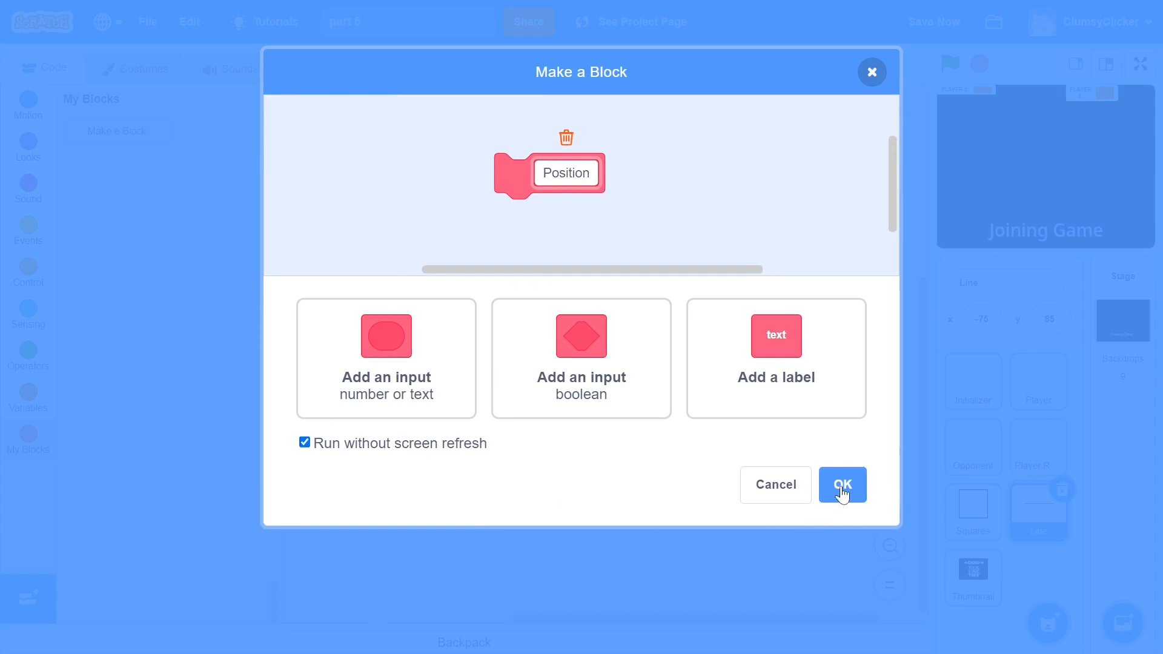
left_click(842, 484)
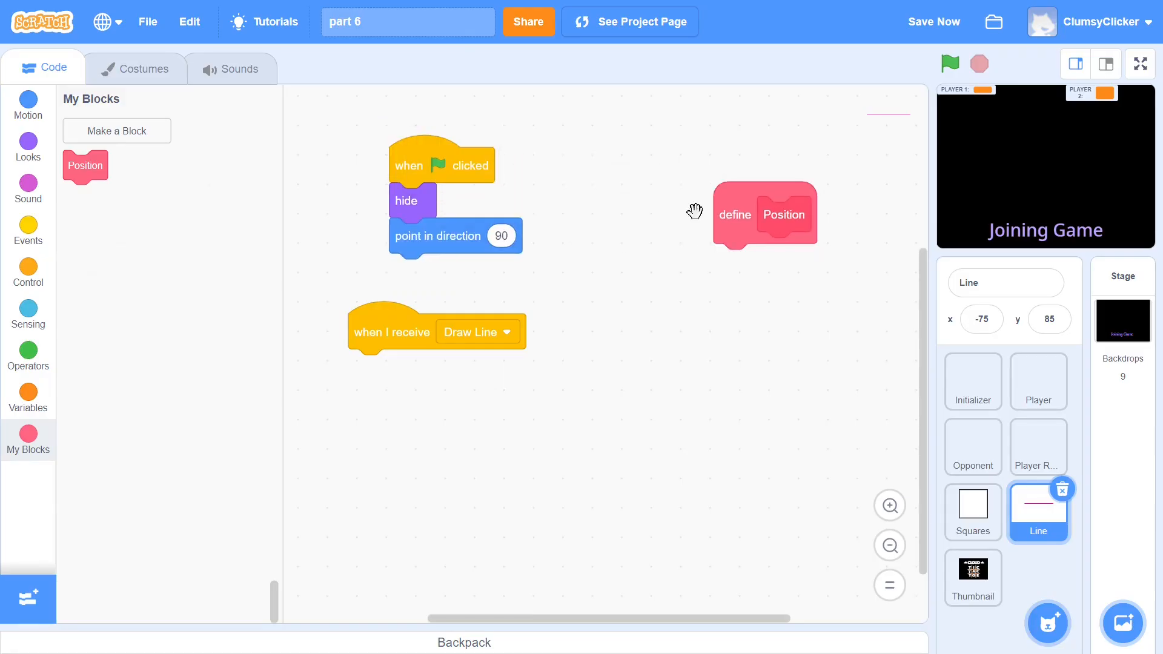
Under the Draw Line receiver, run Position, show, wait 2 seconds, hide PLAYER 1 and PLAYER 2
left_click_drag(441, 165, 404, 143)
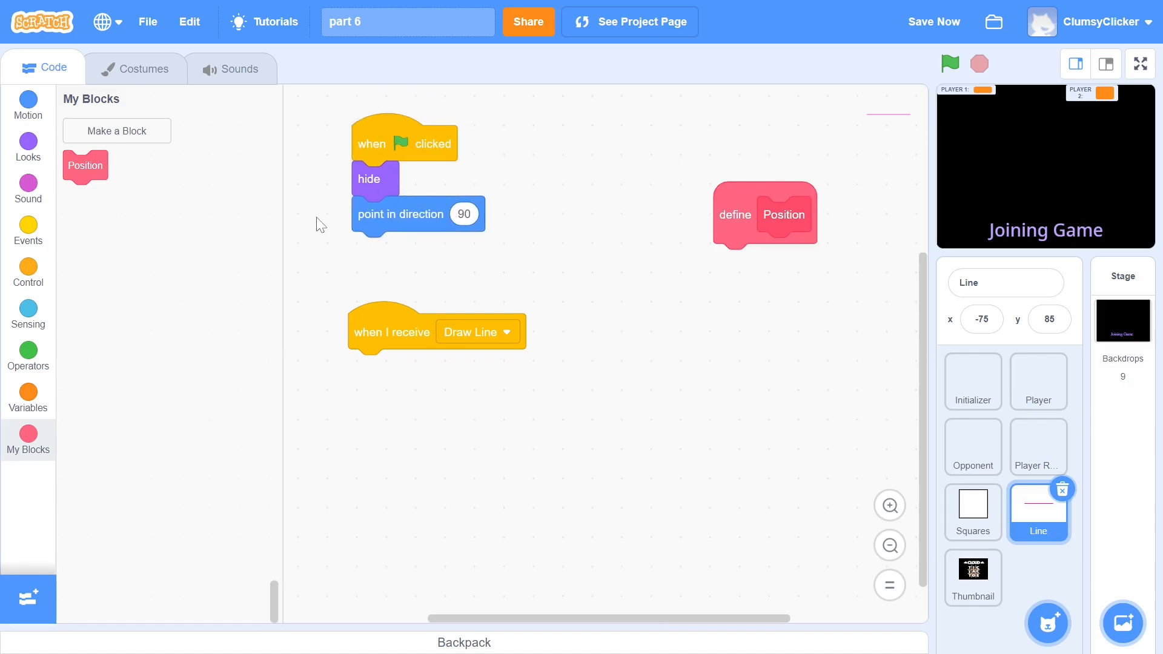
left_click_drag(85, 164, 375, 367)
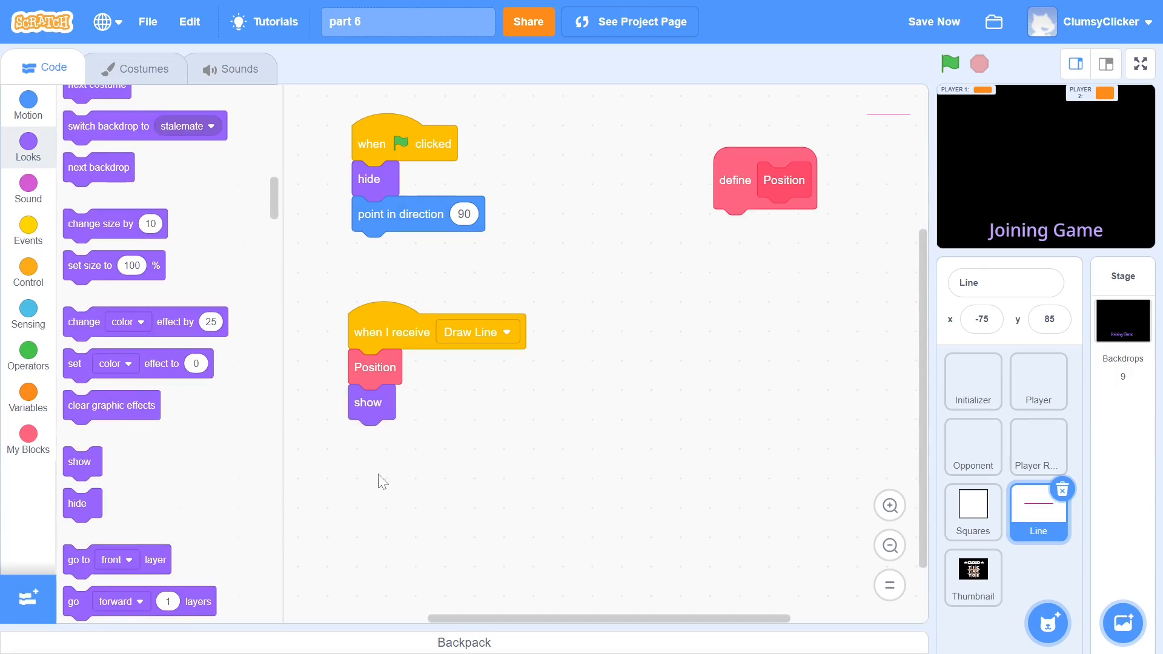
left_click(27, 272)
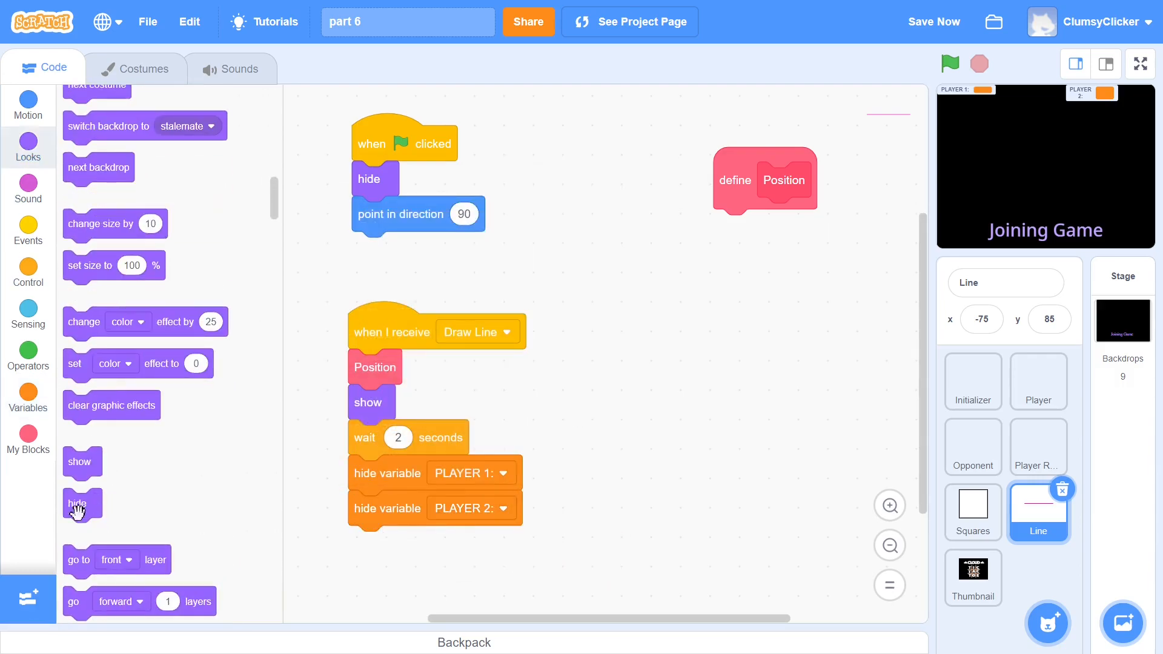
left_click(135, 69)
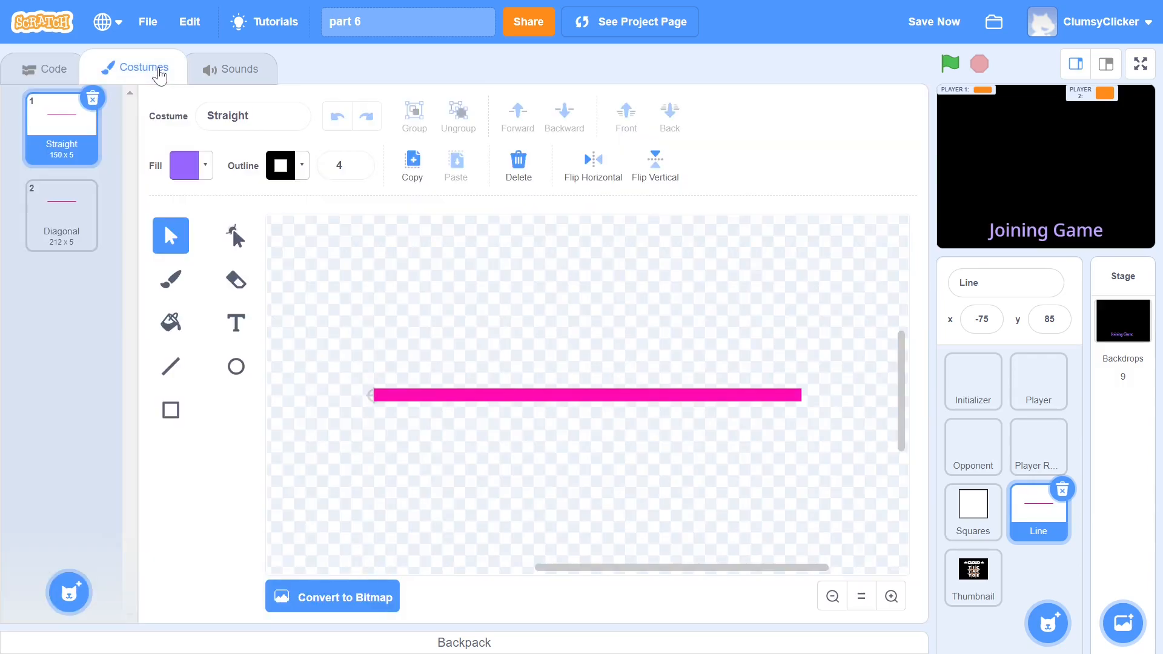
mouse_move(138, 146)
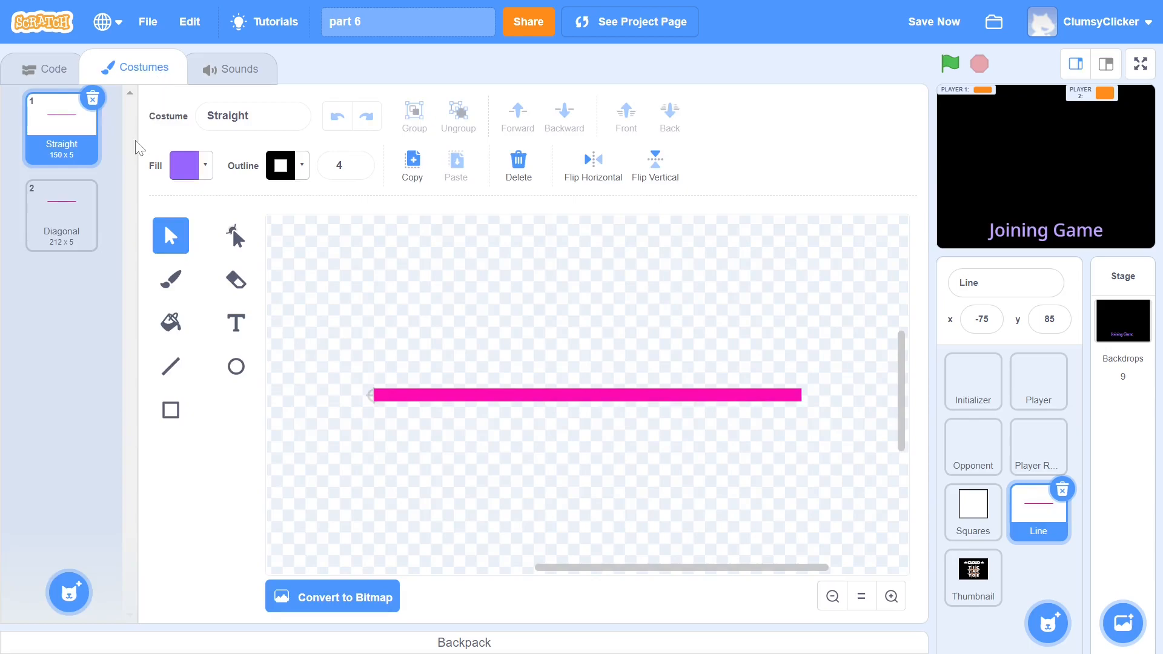
Compare the Diagonal and Straight costumes, then go back to the Line sprite's code
left_click(62, 215)
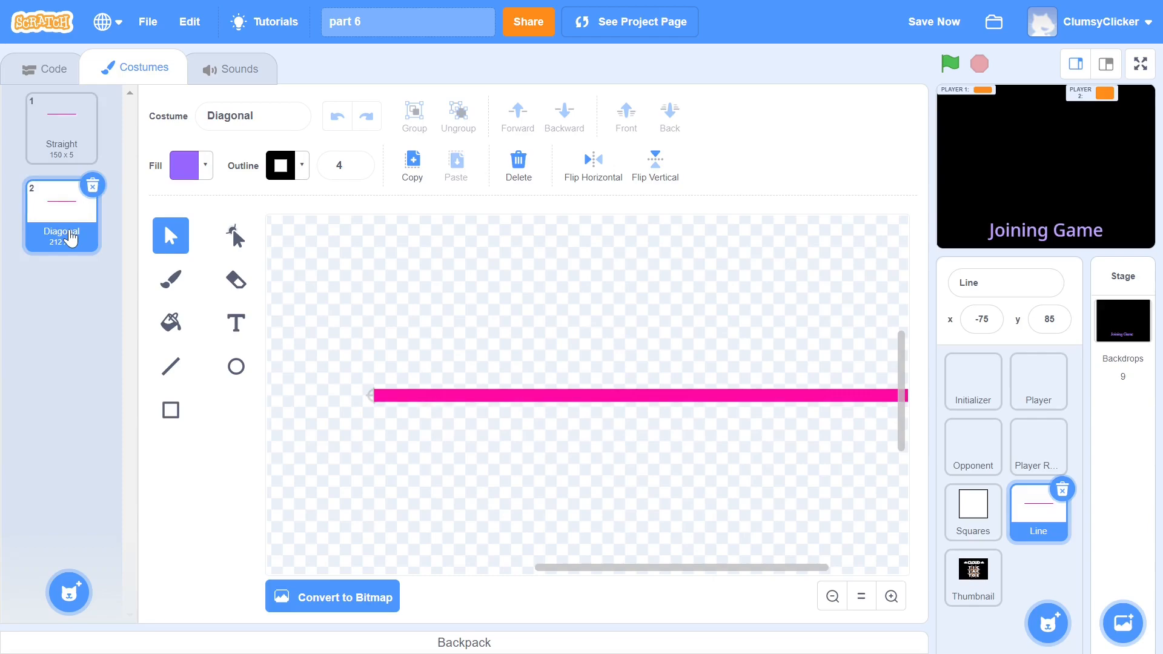
left_click(62, 126)
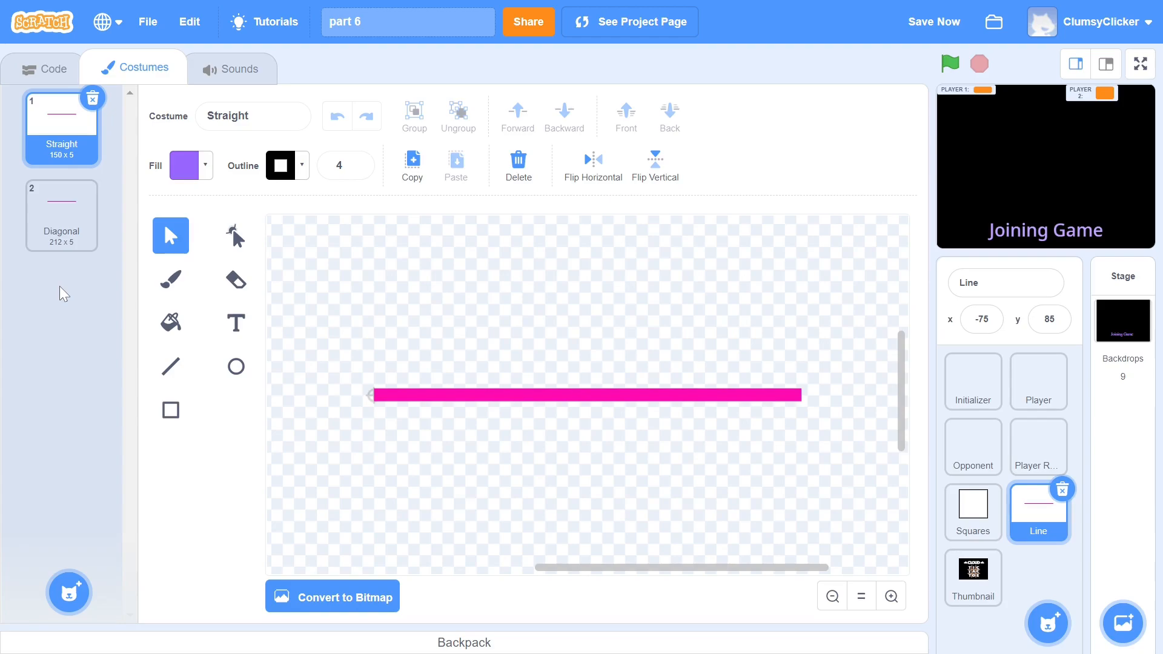
left_click(42, 68)
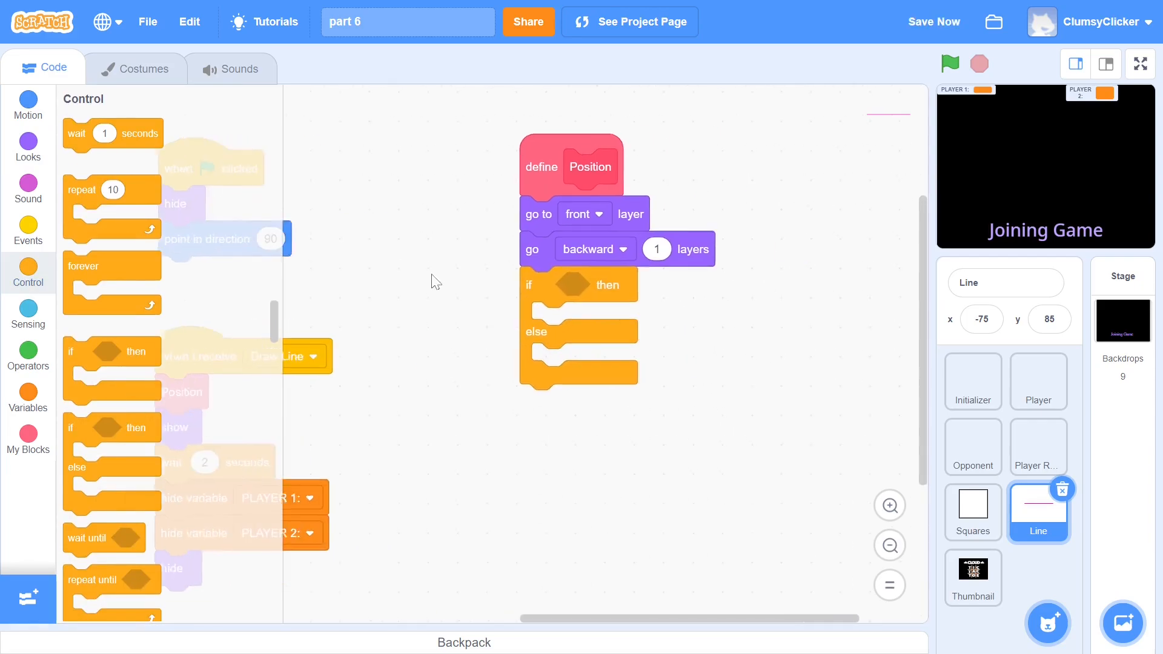
Build Position: front layer, back 1, Diagonal if WINNING INDEX is 7 or 8, else Straight, go to X1, Y1
left_click(27, 351)
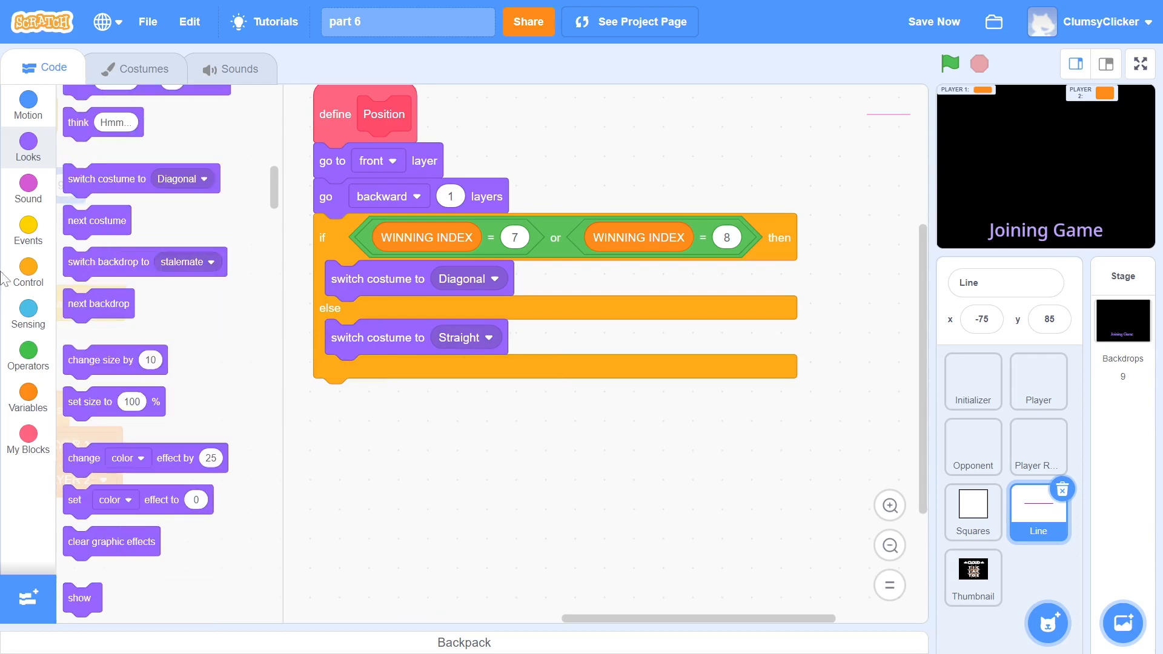
left_click(27, 106)
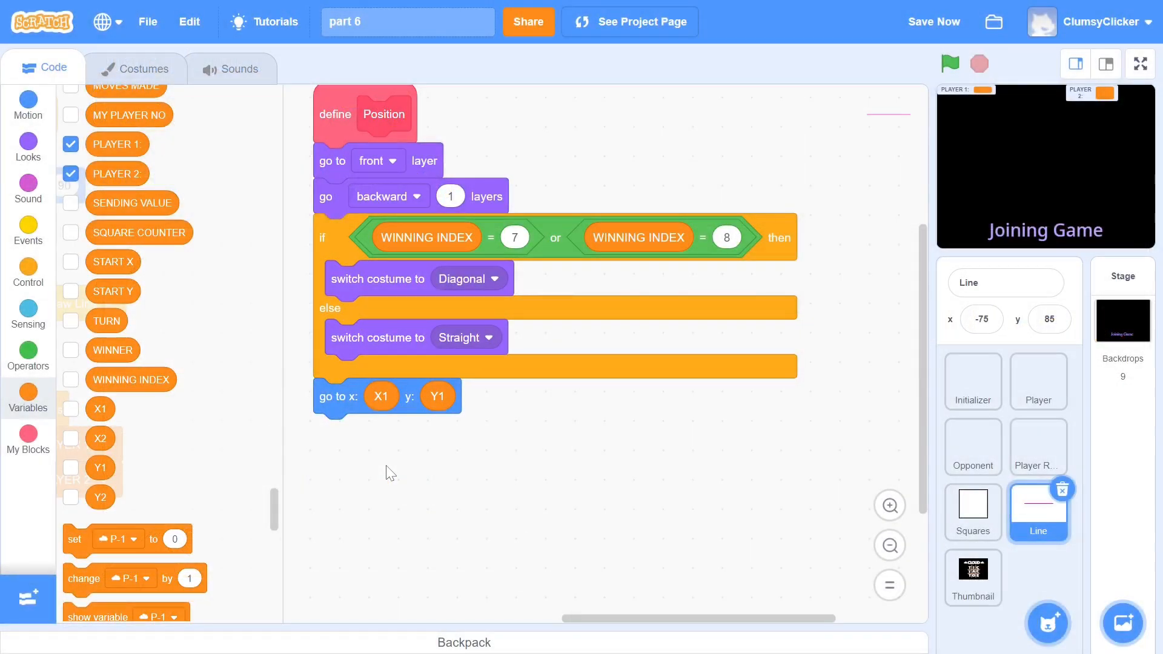
mouse_move(235, 494)
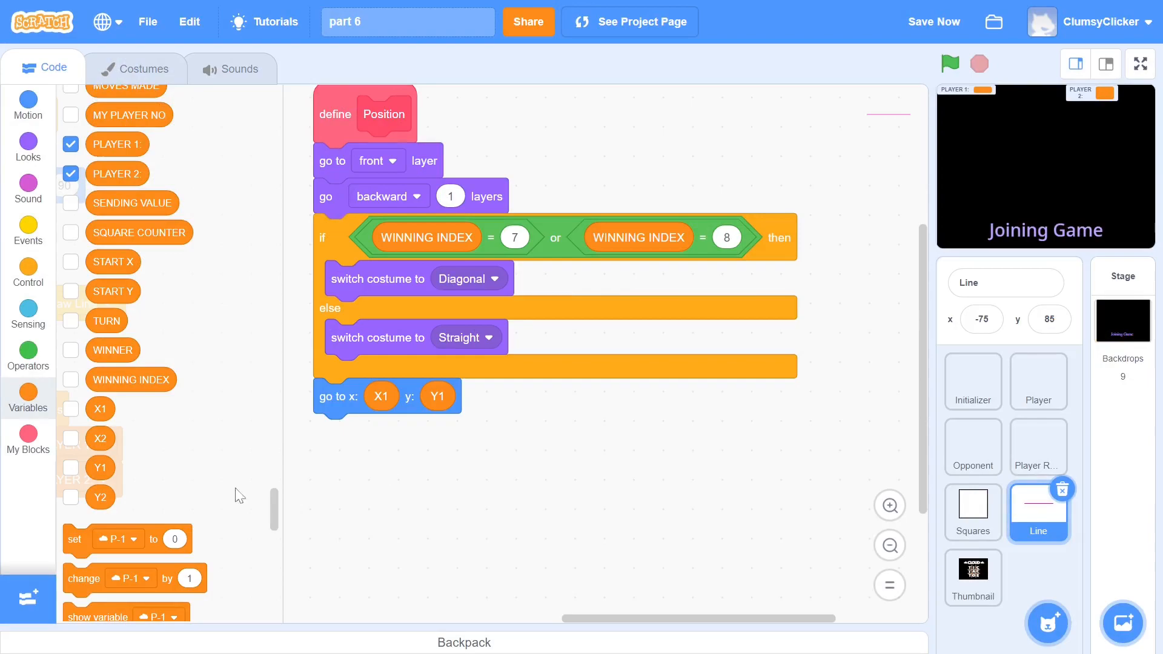
Point the line in direction 90 − atan((Y2−Y1)/(X2−X1)), then select the Thumbnail sprite
left_click(27, 353)
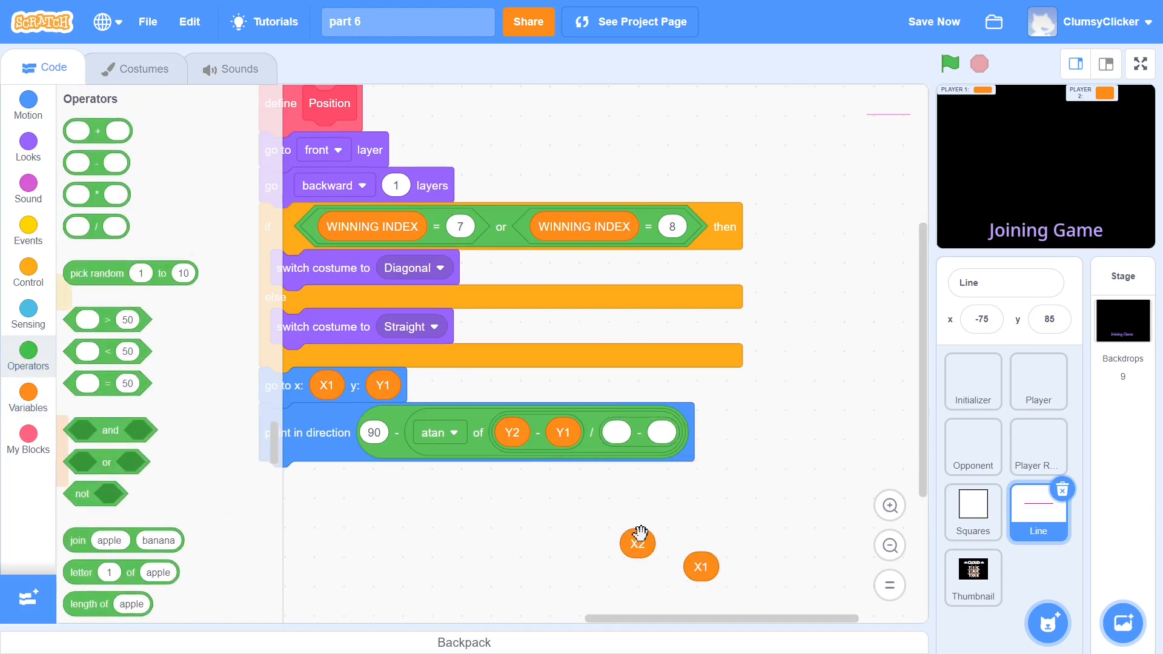
left_click_drag(637, 542, 619, 433)
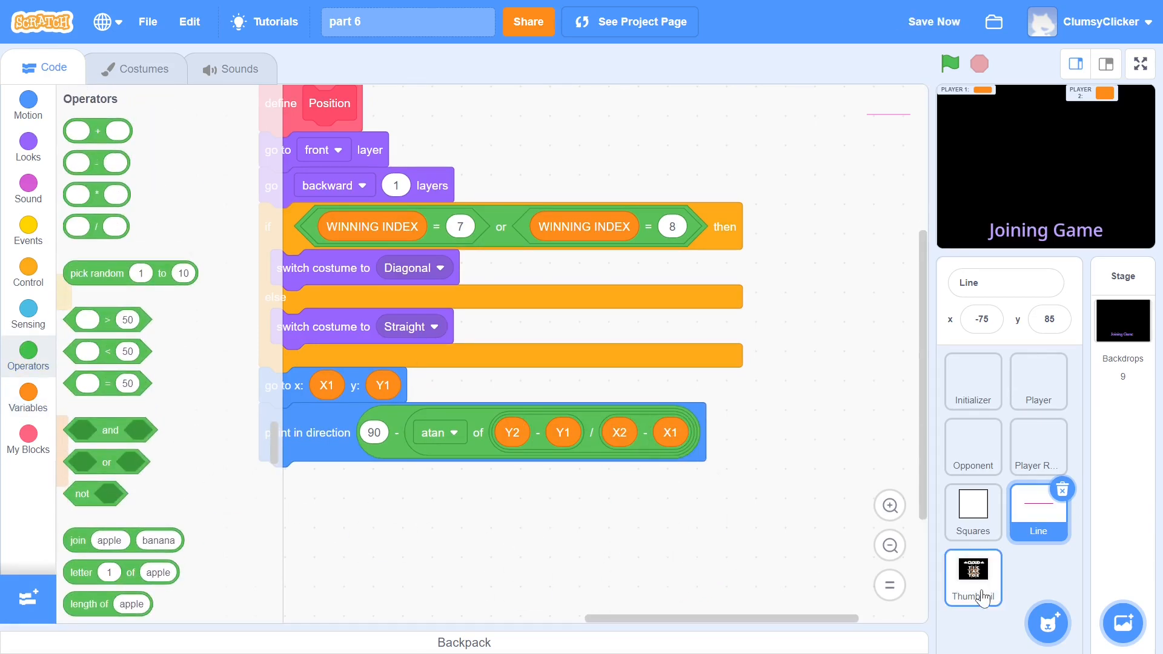
left_click(973, 577)
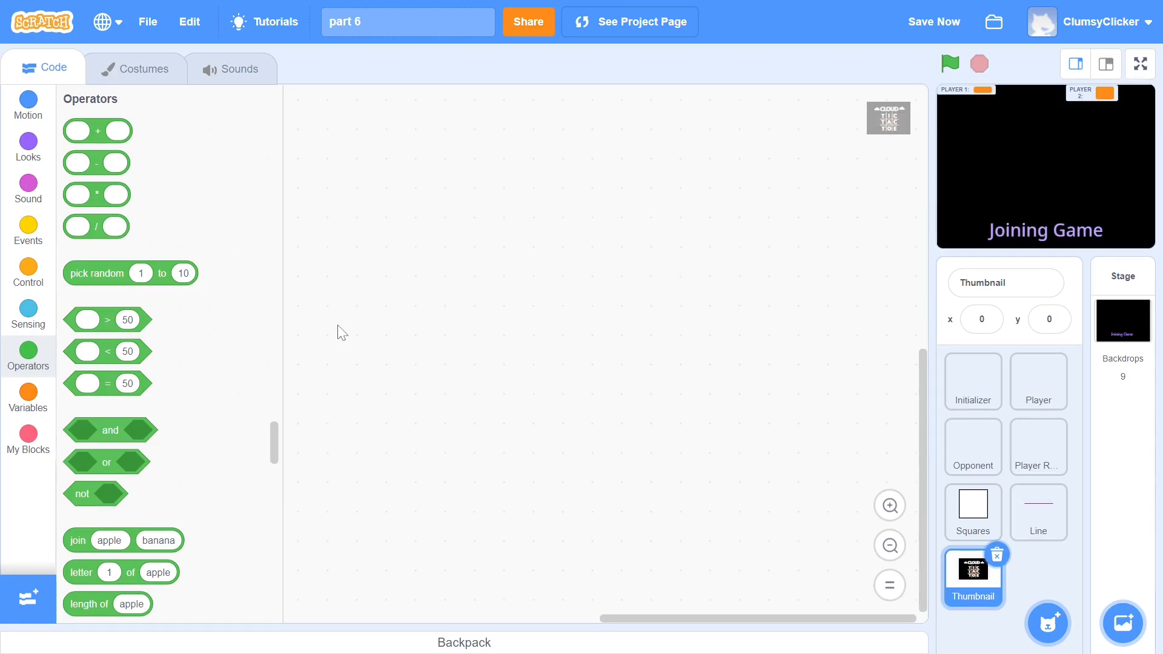
Open a block category in the Thumbnail sprite's empty code area
left_click(28, 147)
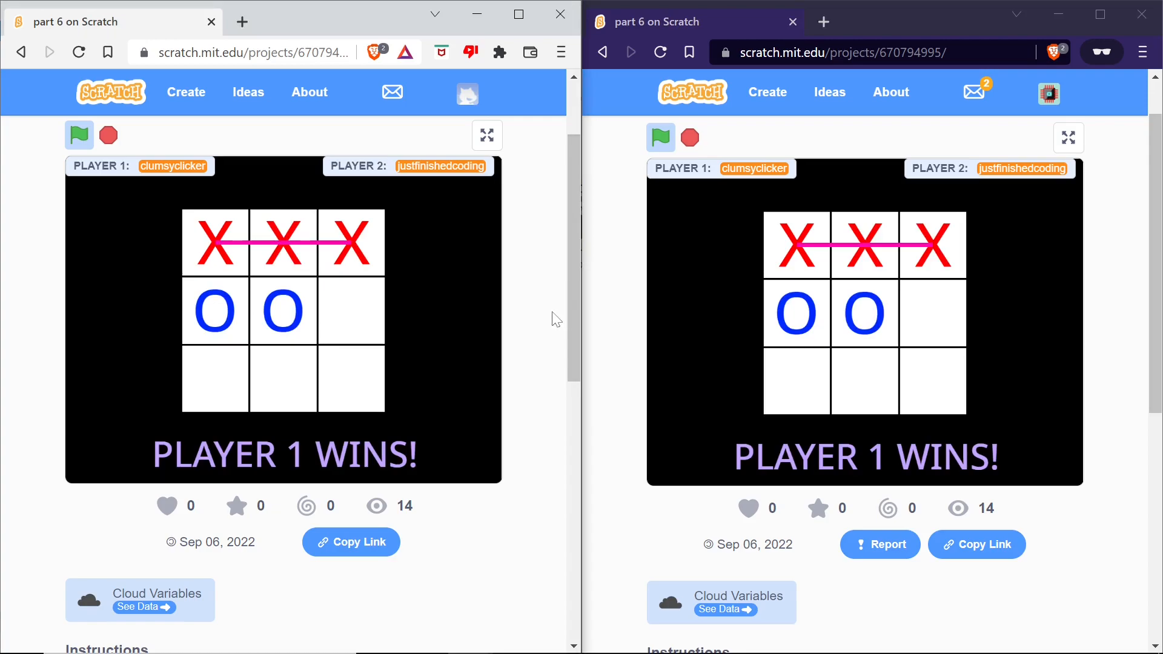
Press the green flag so both windows return to the Cloud Tic Tac Toe title
left_click(109, 135)
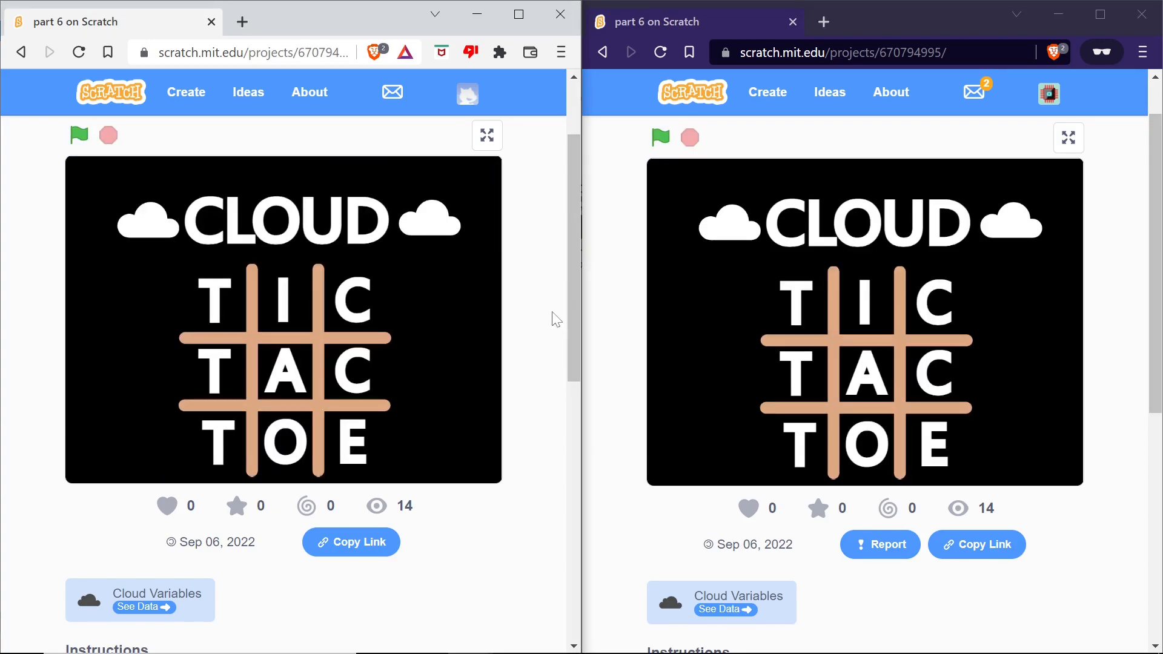